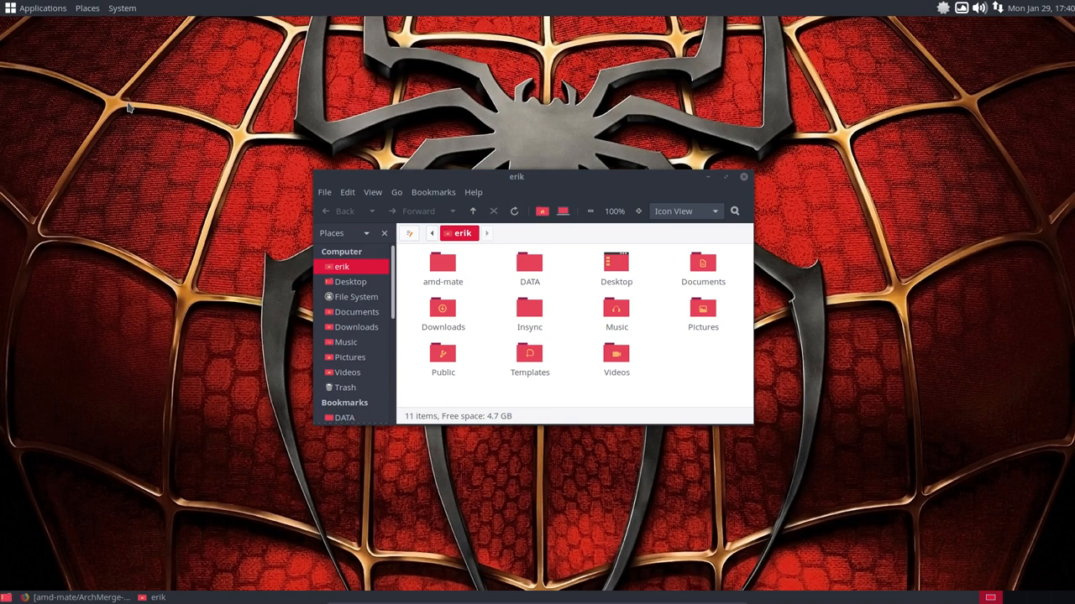
- Browse the Applications and System menus on the top panel without changing anything
{"action": "left_click", "coordinate": [42, 8]}
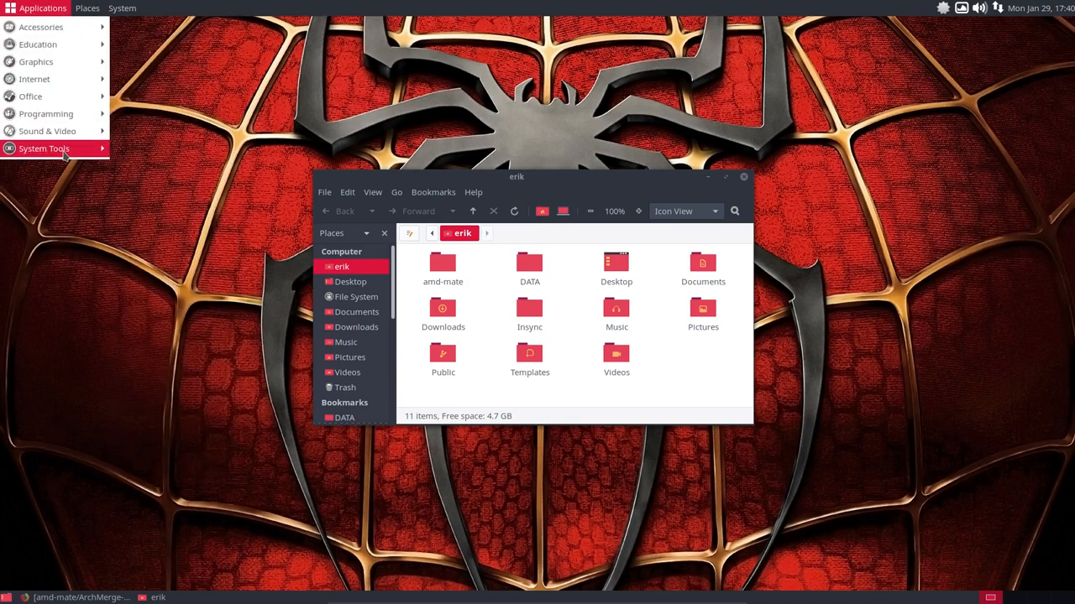
{"action": "left_click", "coordinate": [122, 7]}
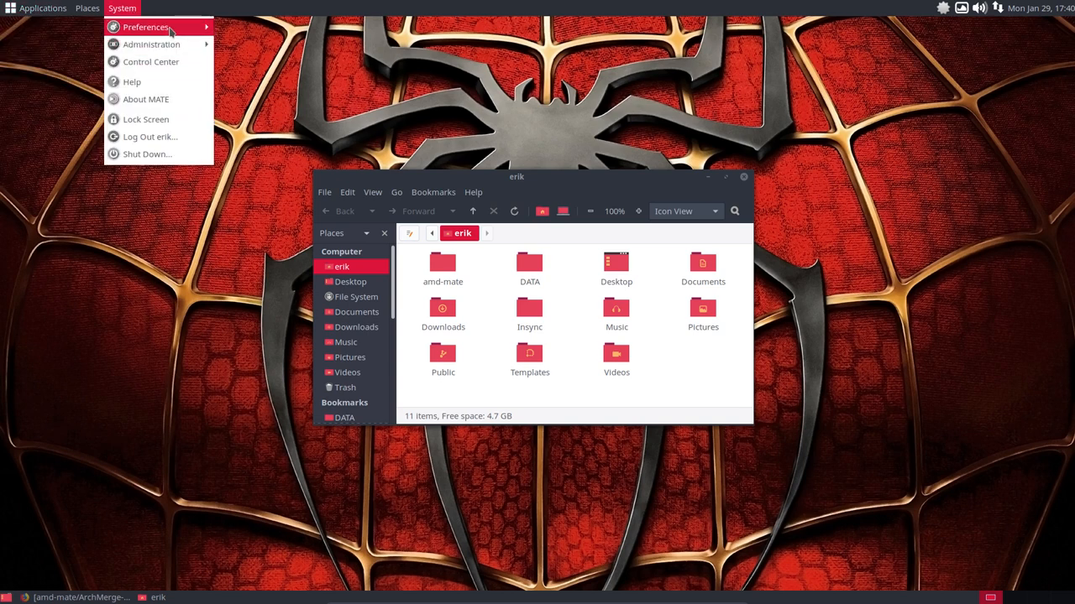
{"action": "mouse_move", "coordinate": [258, 62]}
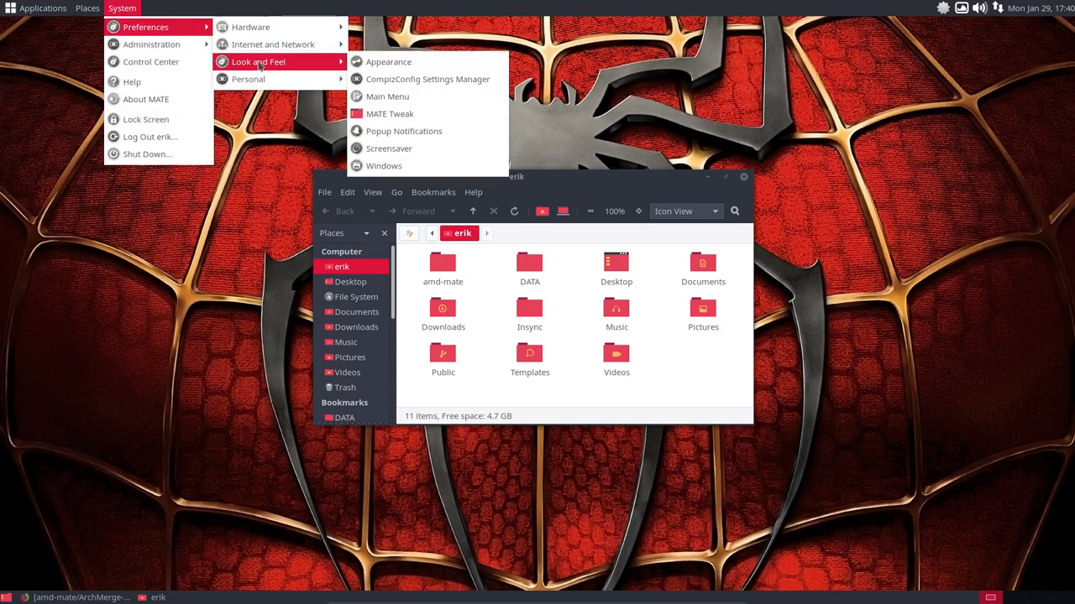
{"action": "mouse_move", "coordinate": [389, 113]}
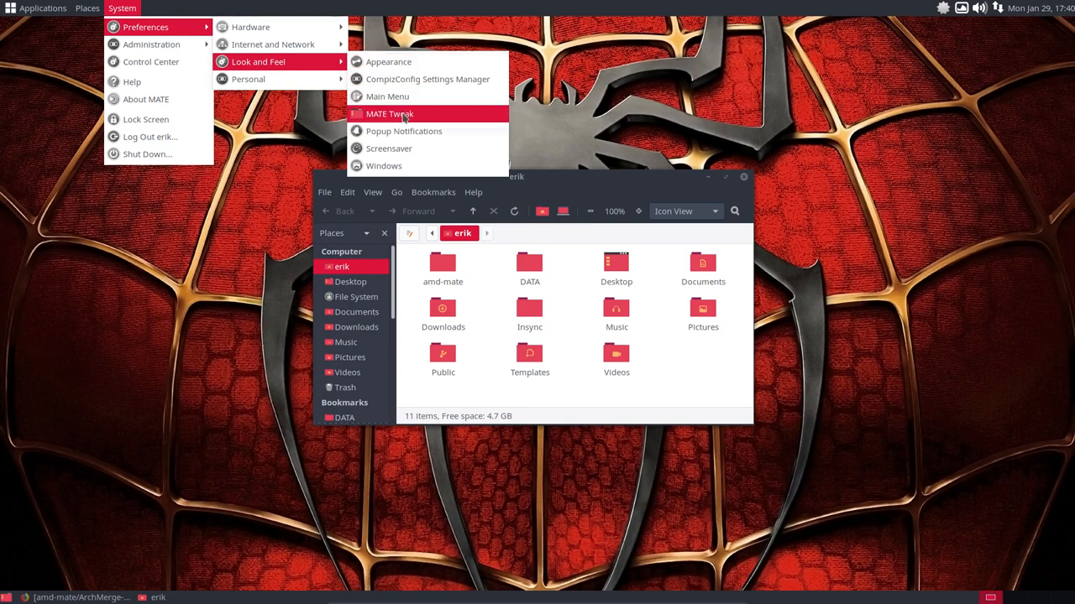
{"action": "mouse_move", "coordinate": [389, 113]}
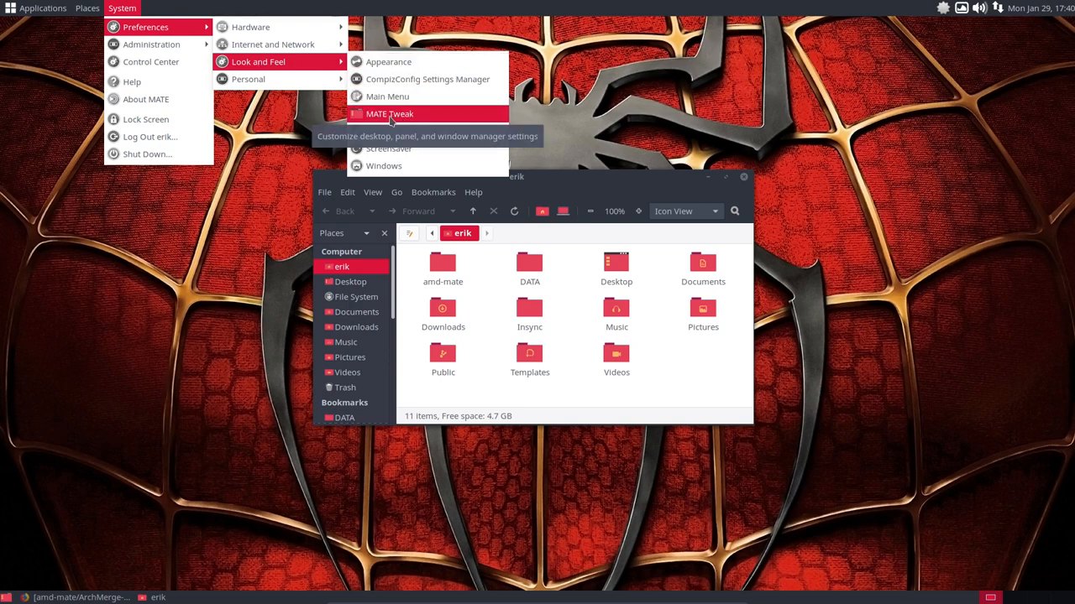
- Launch MATE Tweak and go to its Panel settings via the Interface section
{"action": "left_click", "coordinate": [389, 113]}
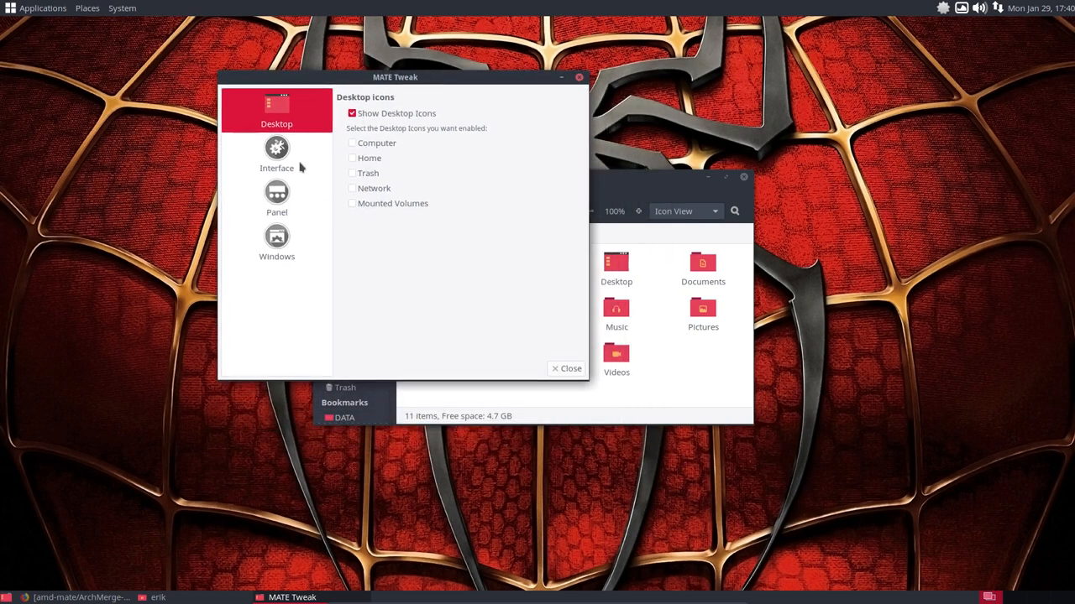
{"action": "left_click", "coordinate": [276, 153]}
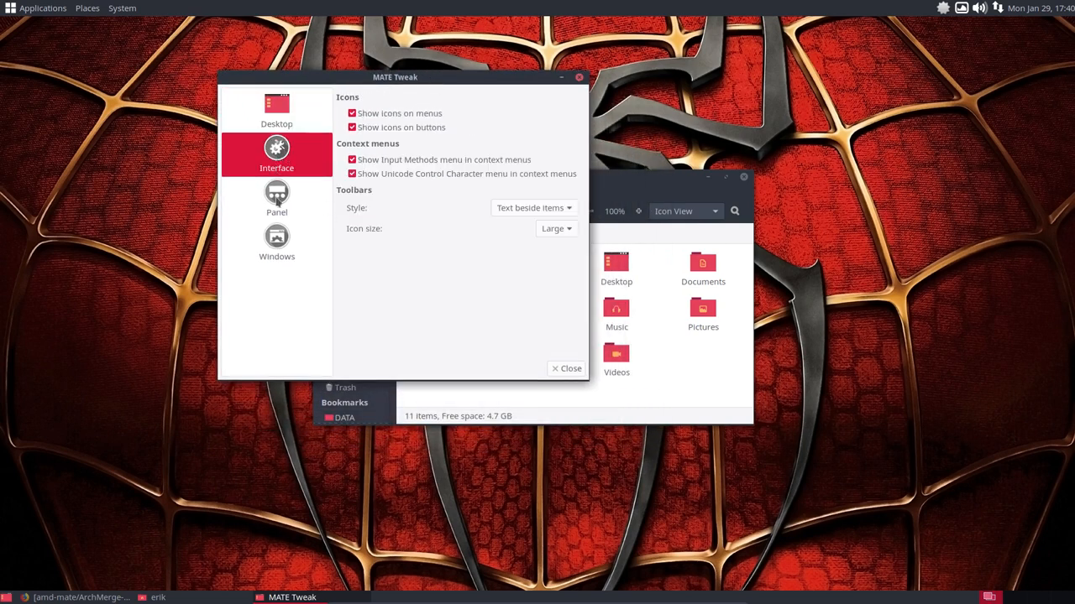
{"action": "left_click", "coordinate": [277, 199]}
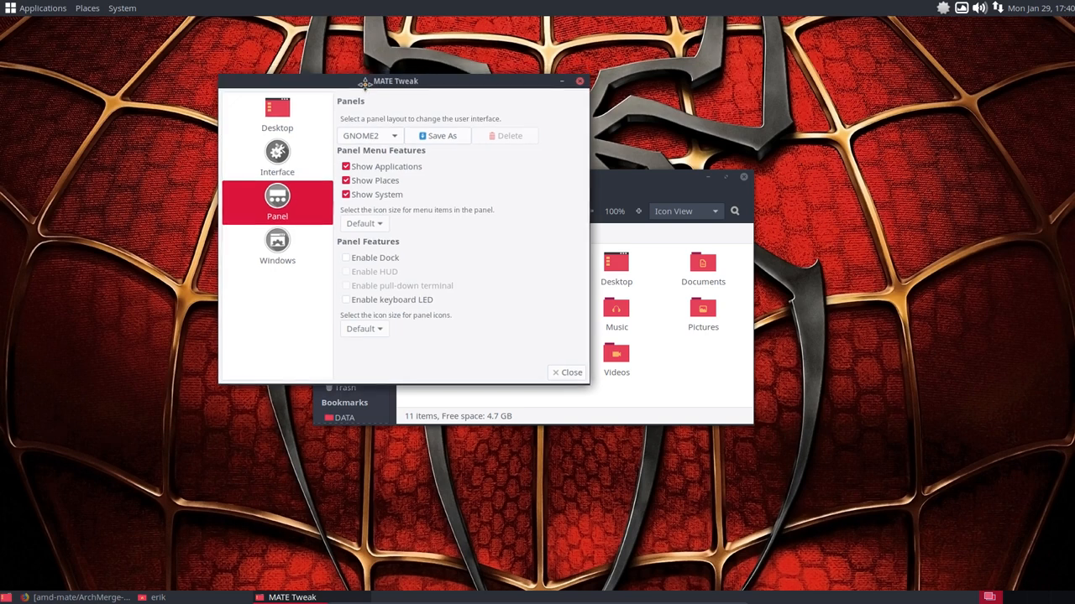
- Glance at the panel menus, then review the layout list and keep GNOME2 selected
{"action": "left_click", "coordinate": [121, 8]}
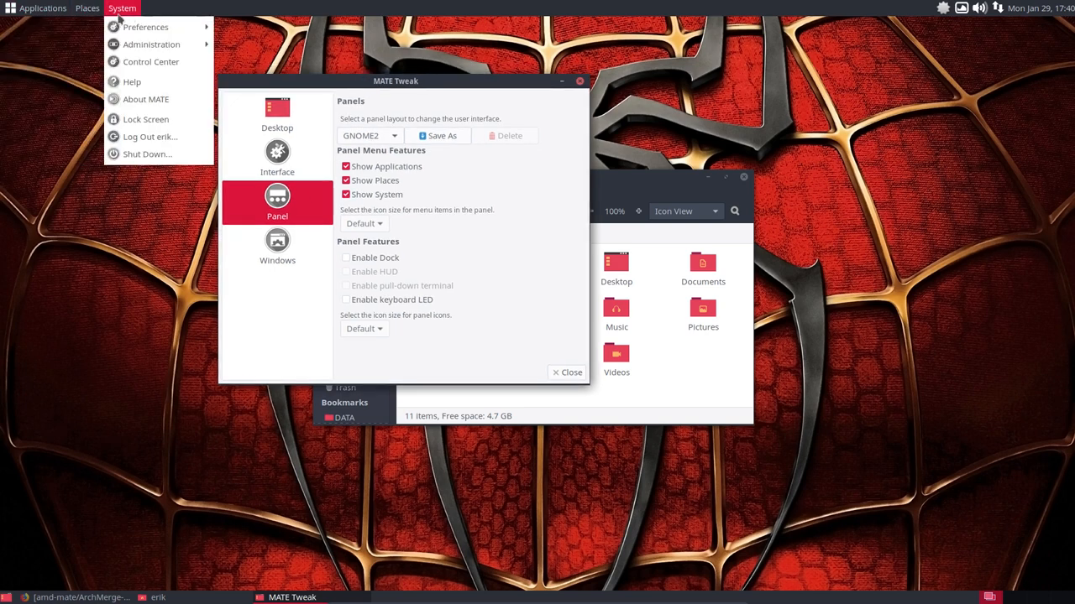
{"action": "left_click", "coordinate": [43, 8]}
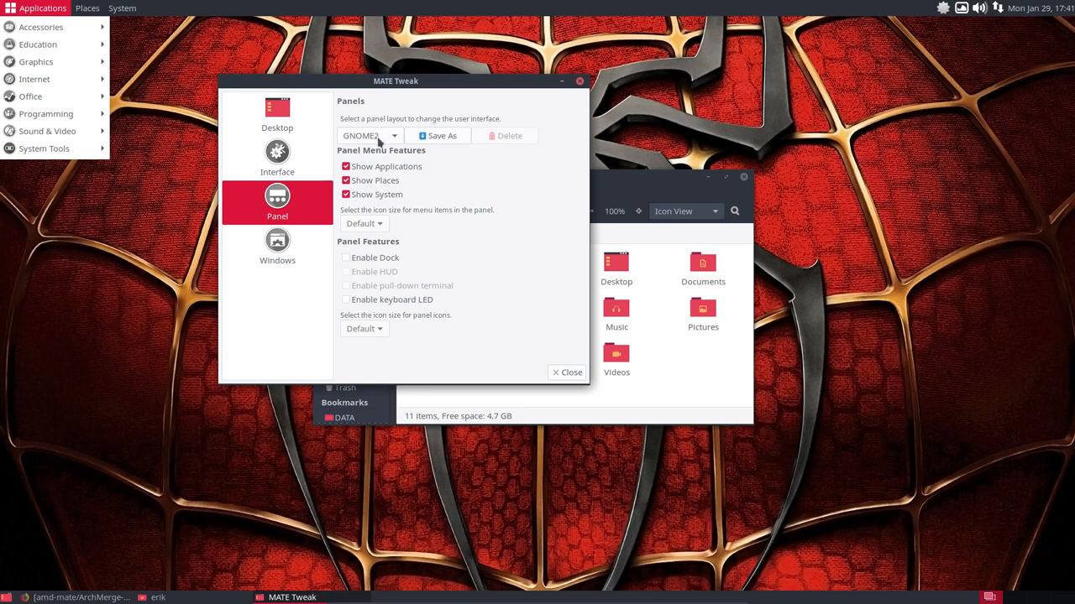
{"action": "left_click", "coordinate": [369, 135]}
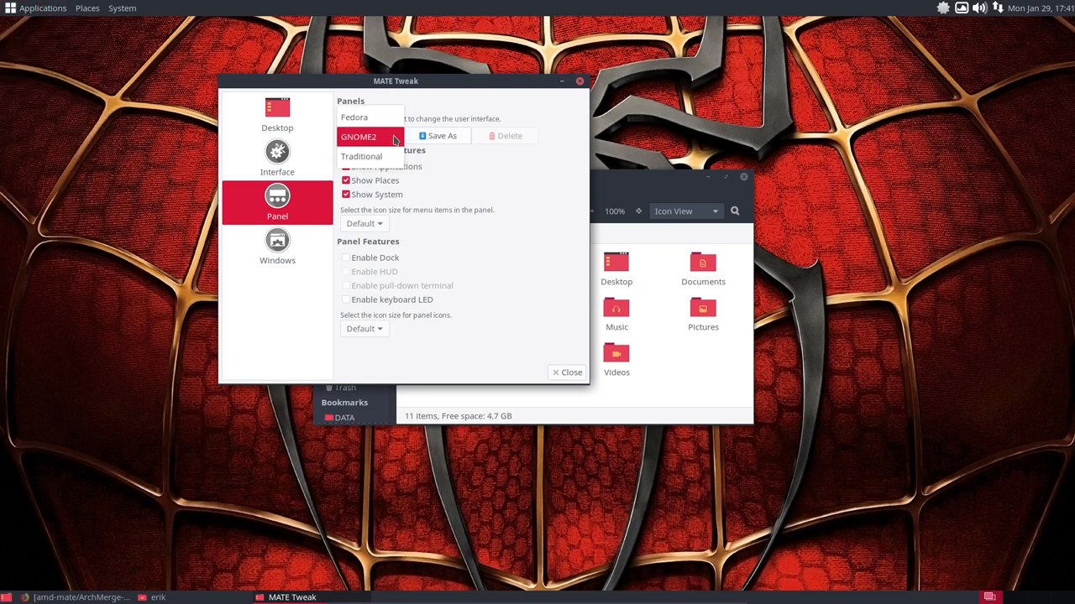
{"action": "left_click", "coordinate": [359, 136]}
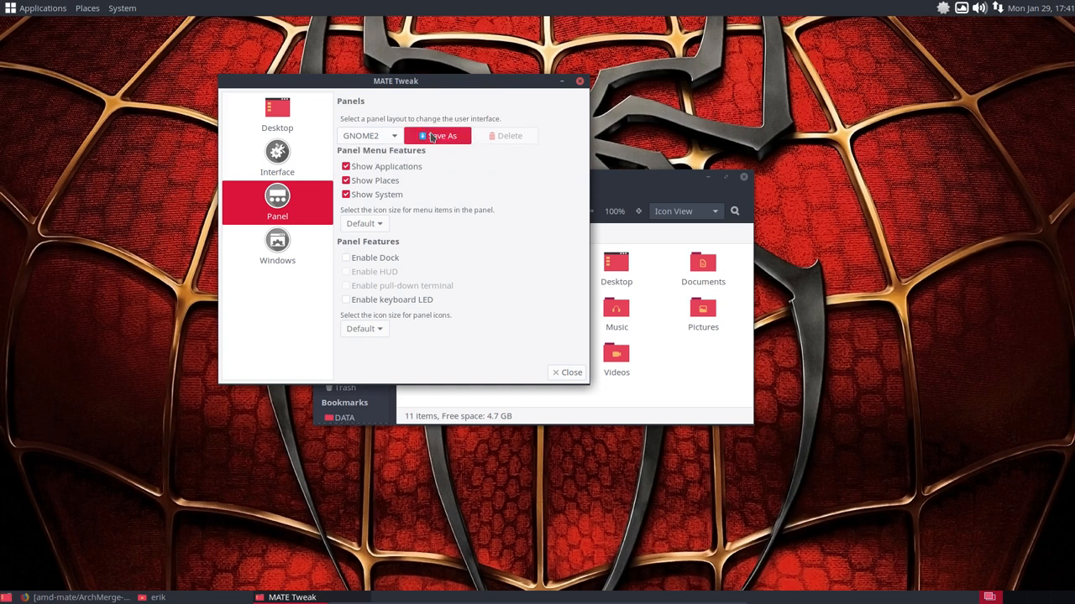
- Save the current panel layout as a custom layout named 'erik'
{"action": "left_click", "coordinate": [441, 135]}
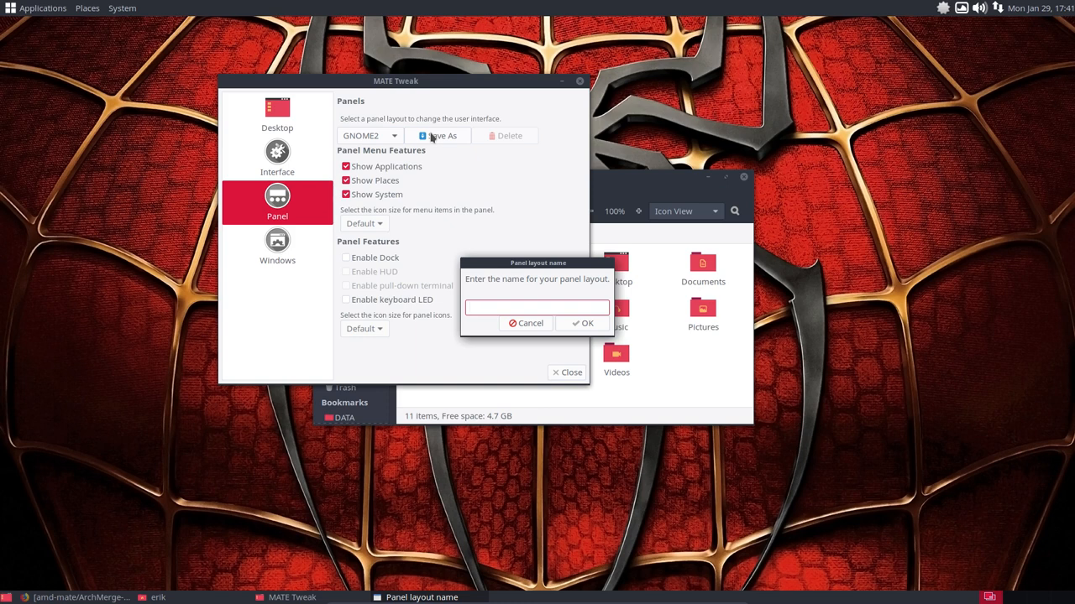
{"action": "type", "text": "erik"}
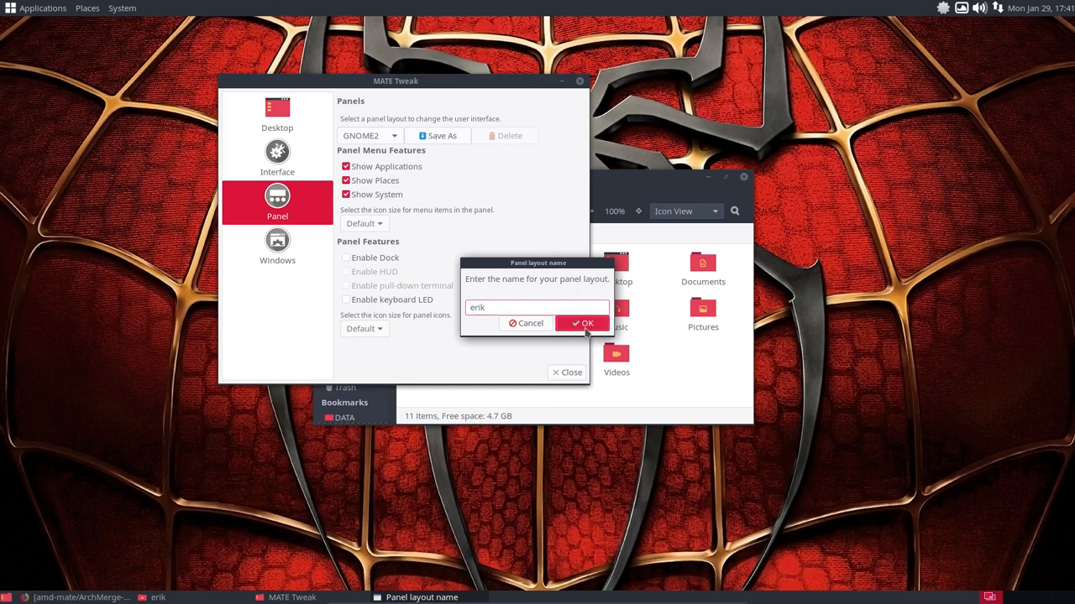
{"action": "left_click", "coordinate": [582, 323]}
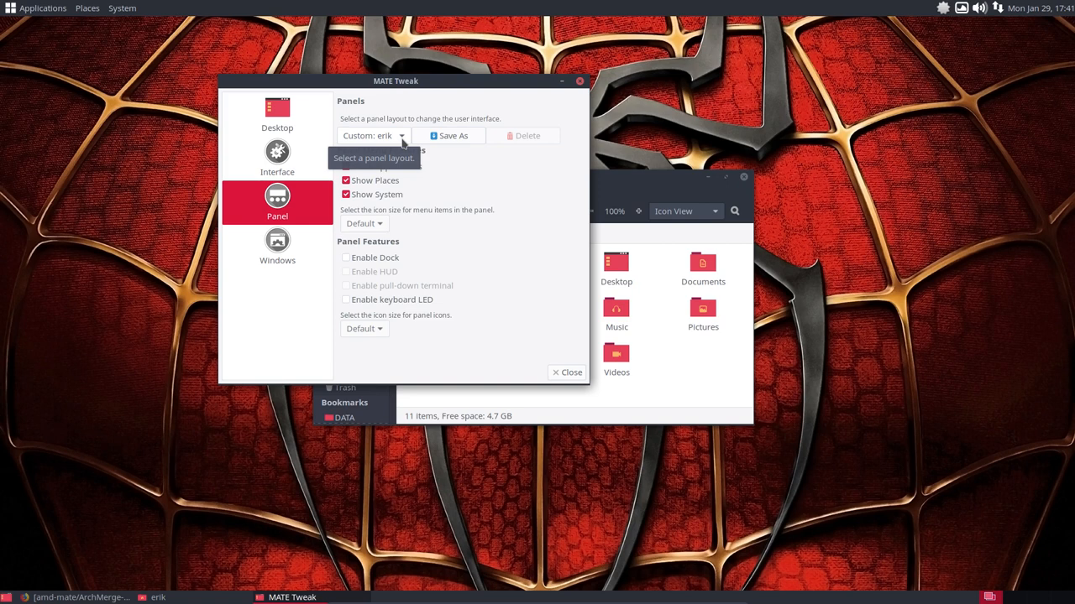
- Switch the panel layout to Fedora and confirm the reset warning
{"action": "left_click", "coordinate": [373, 135]}
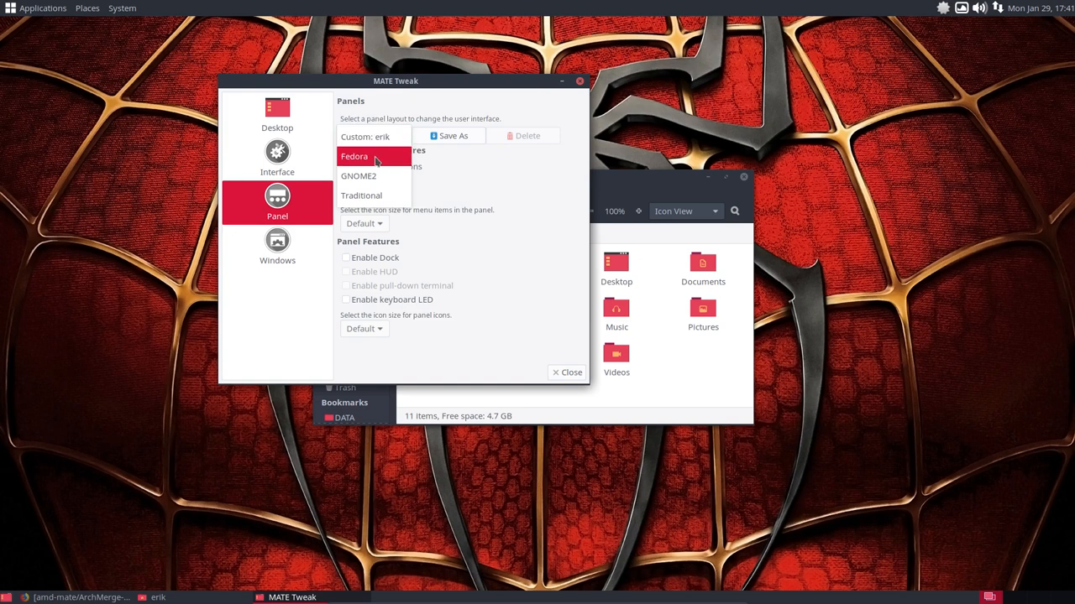
{"action": "left_click", "coordinate": [354, 156]}
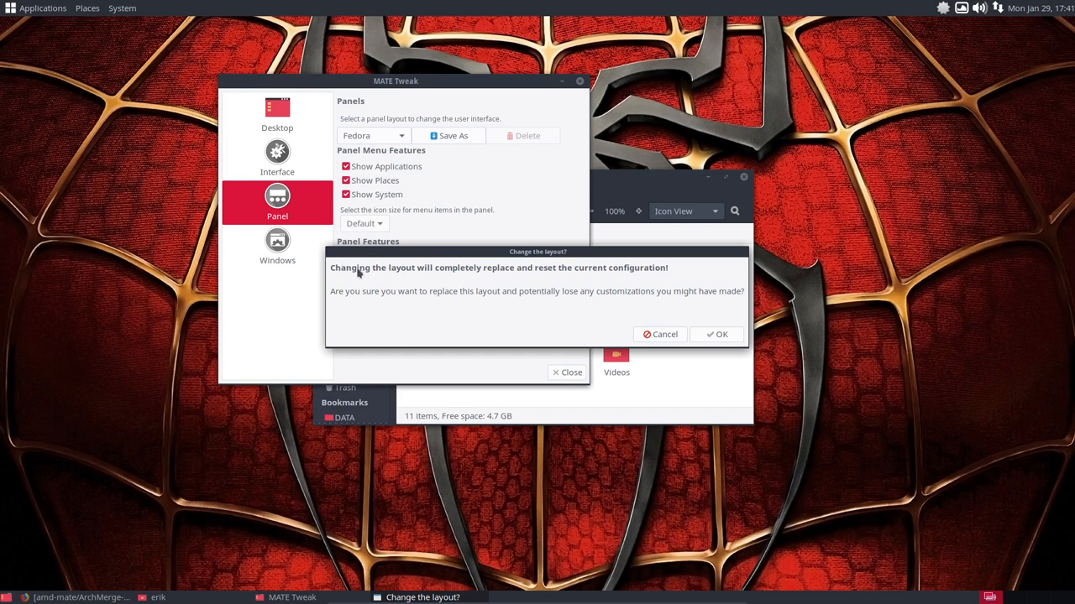
{"action": "mouse_move", "coordinate": [517, 274]}
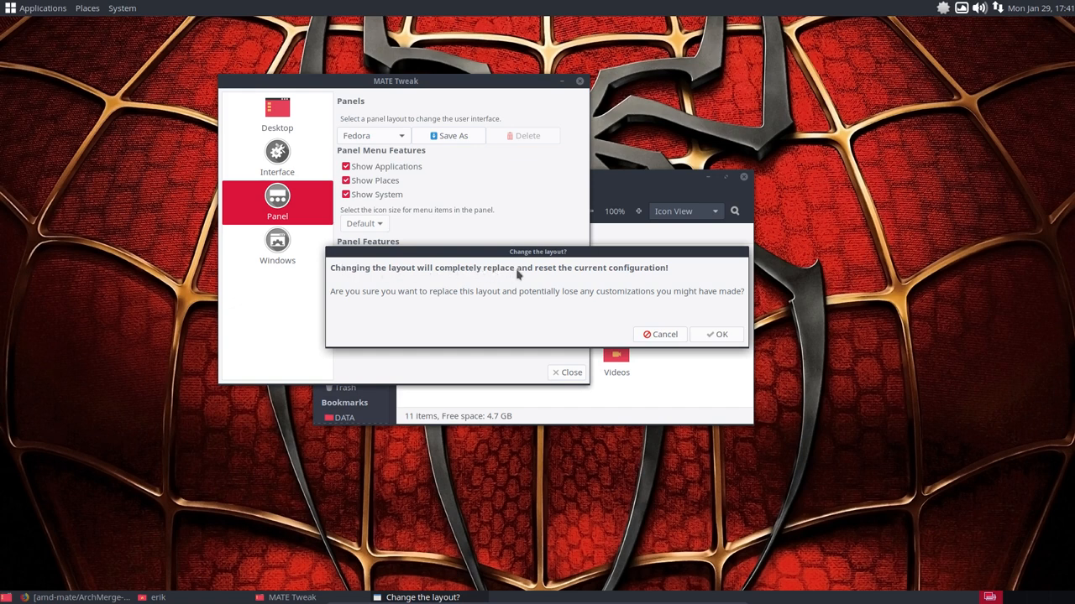
{"action": "mouse_move", "coordinate": [646, 276]}
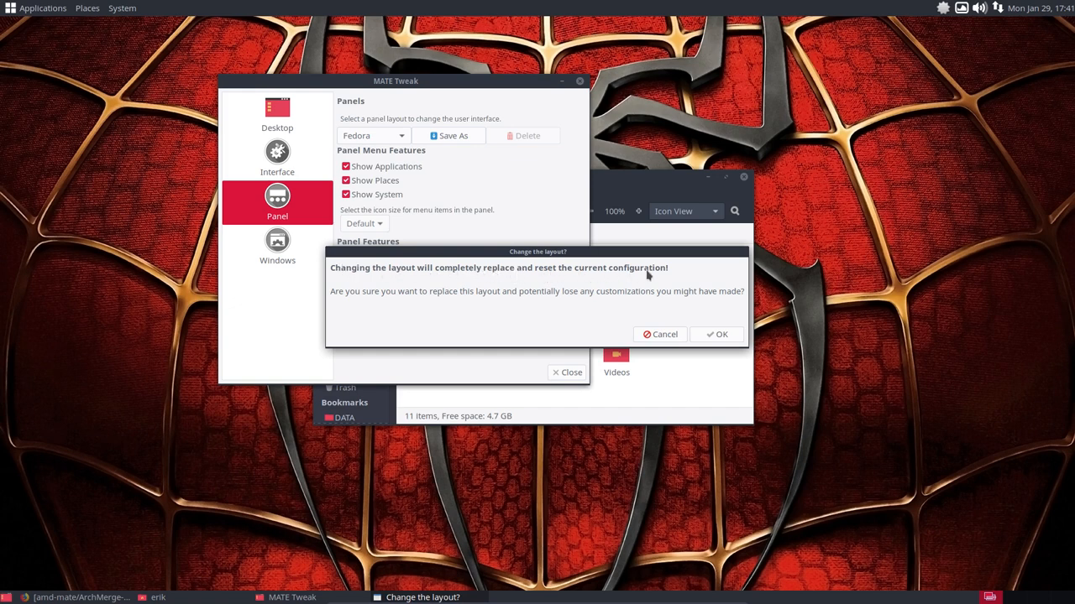
{"action": "mouse_move", "coordinate": [523, 265]}
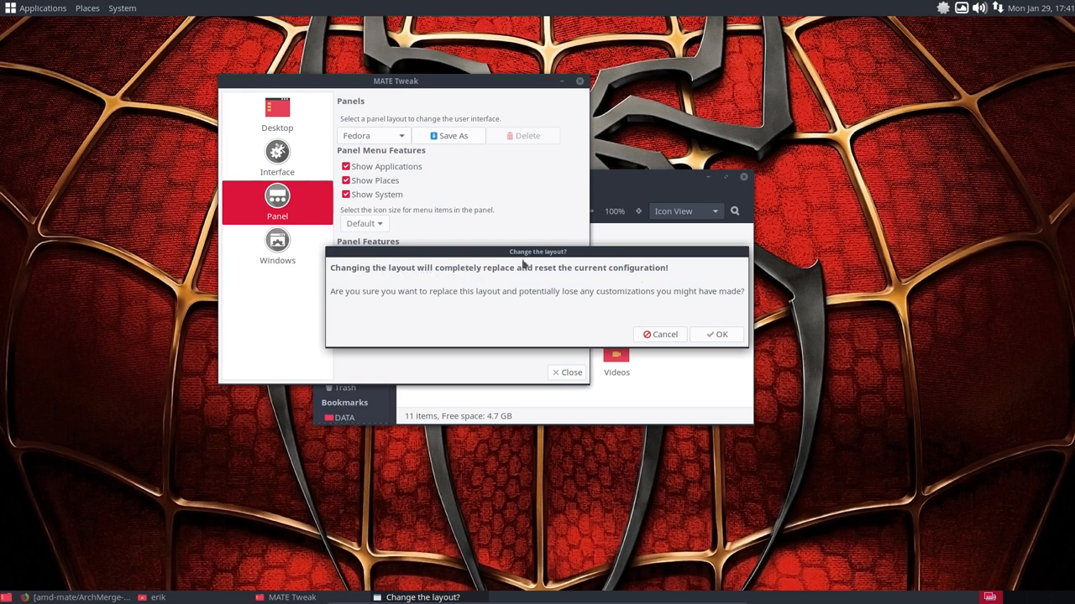
{"action": "mouse_move", "coordinate": [342, 281]}
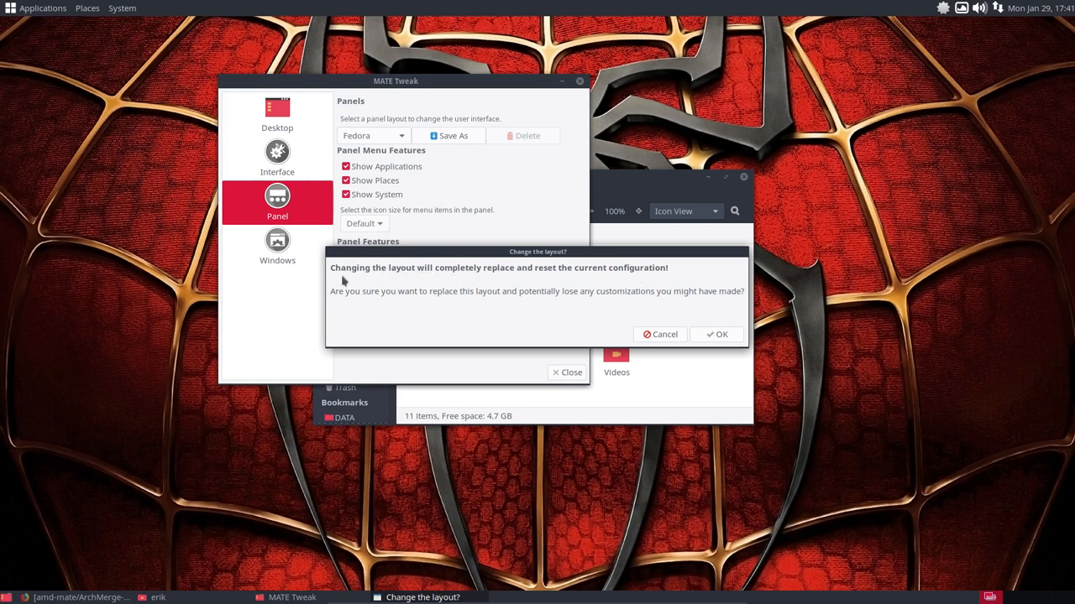
{"action": "mouse_move", "coordinate": [428, 292]}
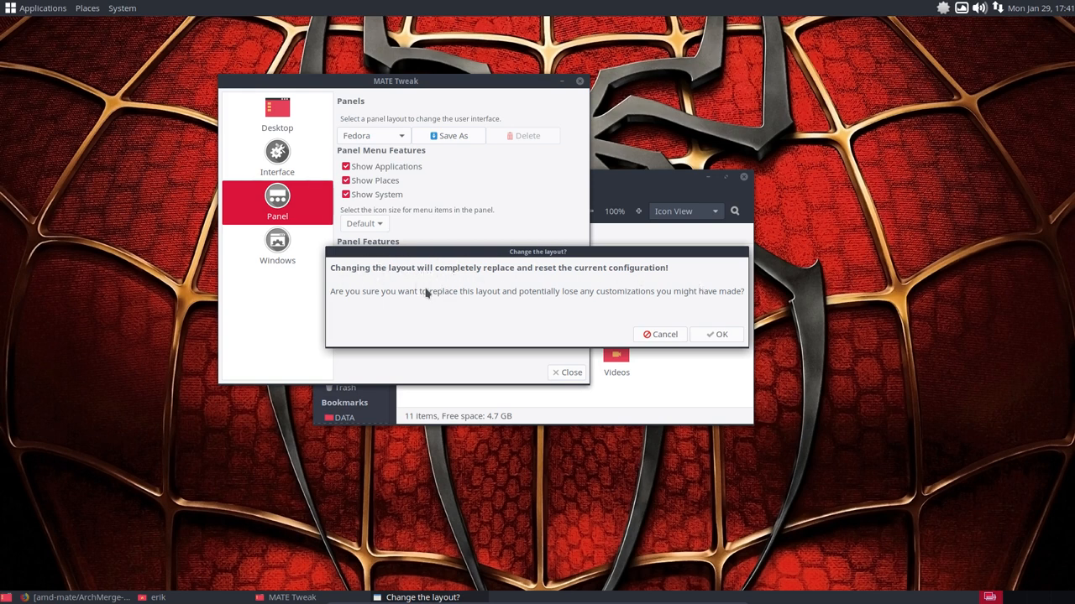
{"action": "mouse_move", "coordinate": [544, 303]}
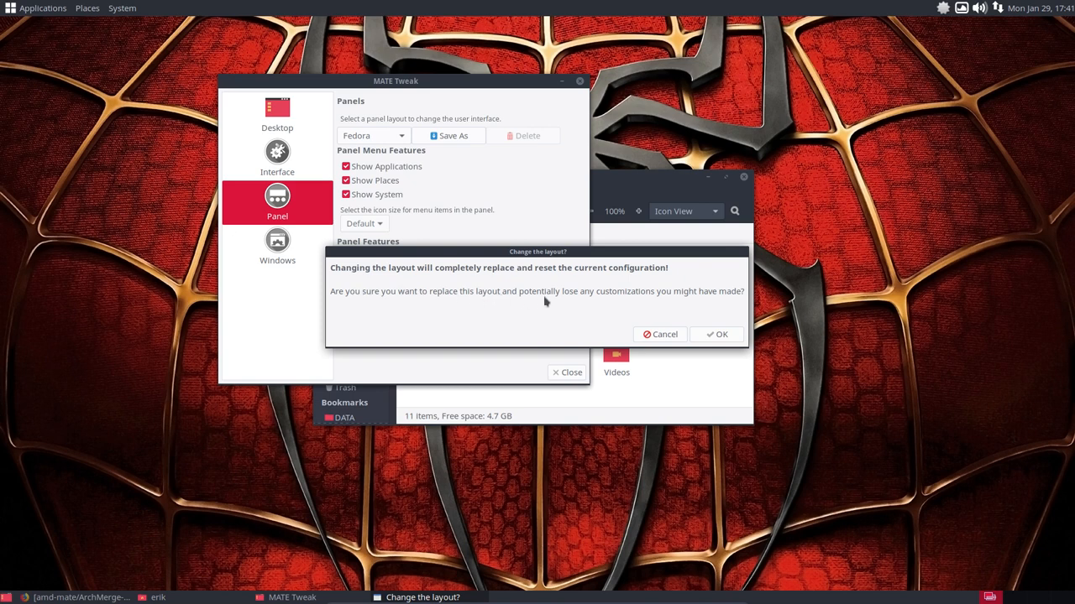
{"action": "mouse_move", "coordinate": [715, 301]}
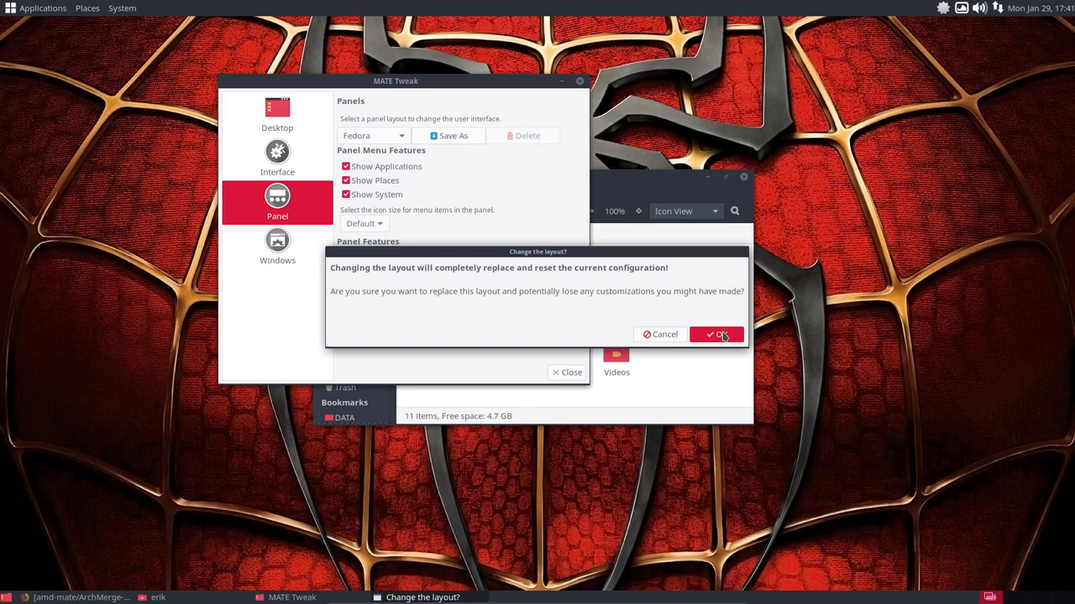
{"action": "left_click", "coordinate": [719, 334]}
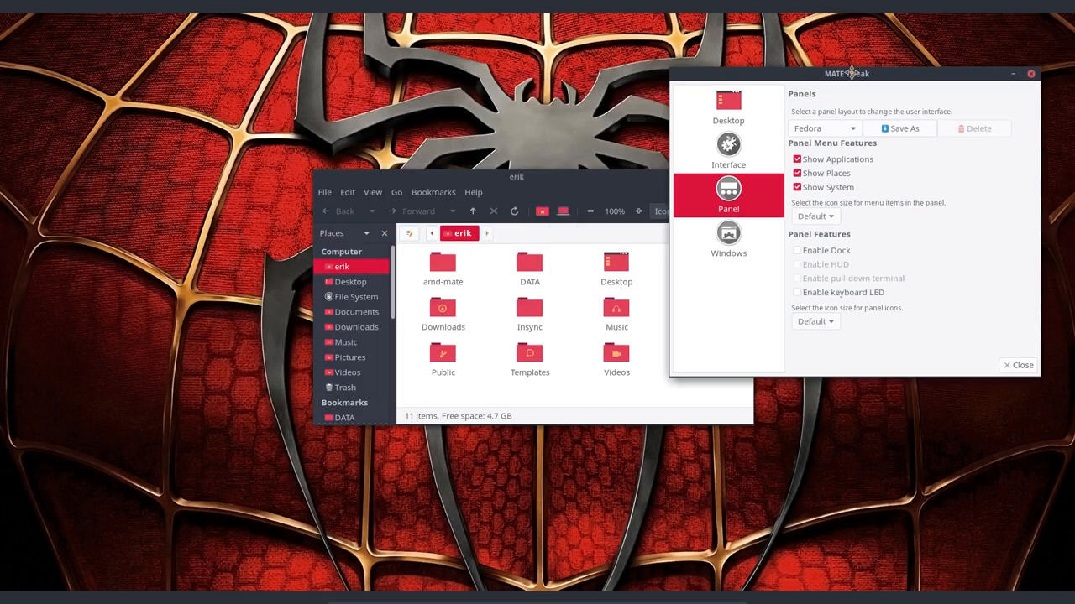
- Move the MATE Tweak window toward the centre and apply the GNOME2 layout
{"action": "left_click_drag", "start_coordinate": [846, 73], "coordinate": [568, 52]}
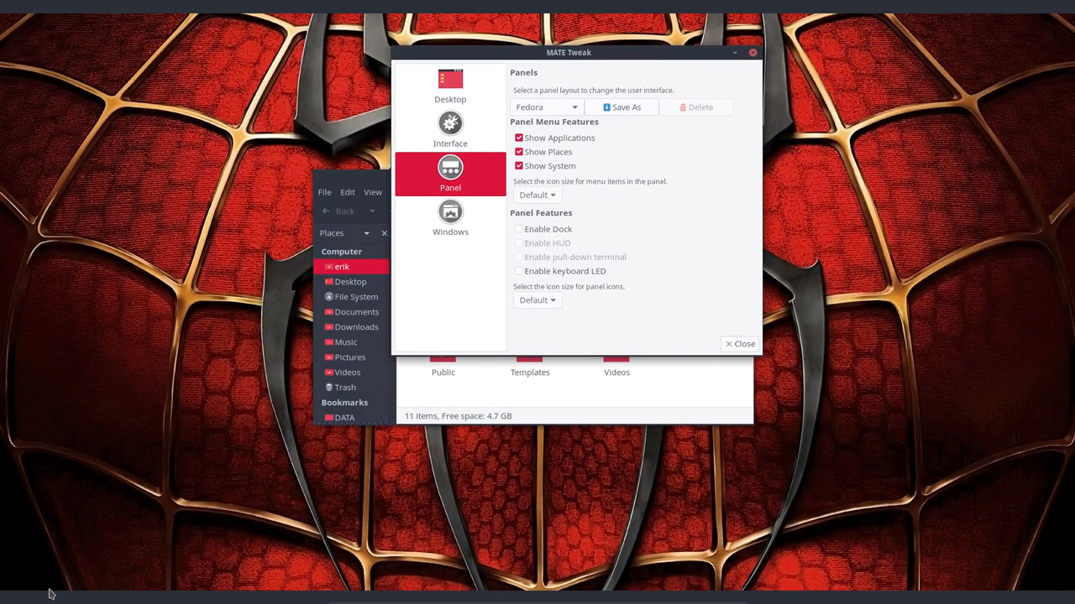
{"action": "mouse_move", "coordinate": [65, 8]}
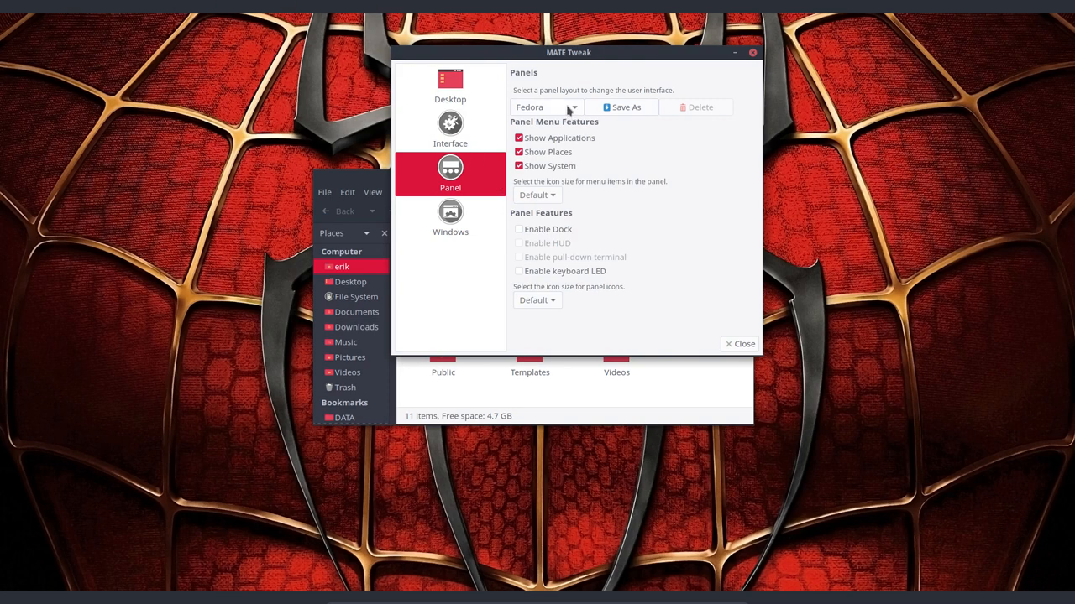
{"action": "left_click", "coordinate": [544, 107]}
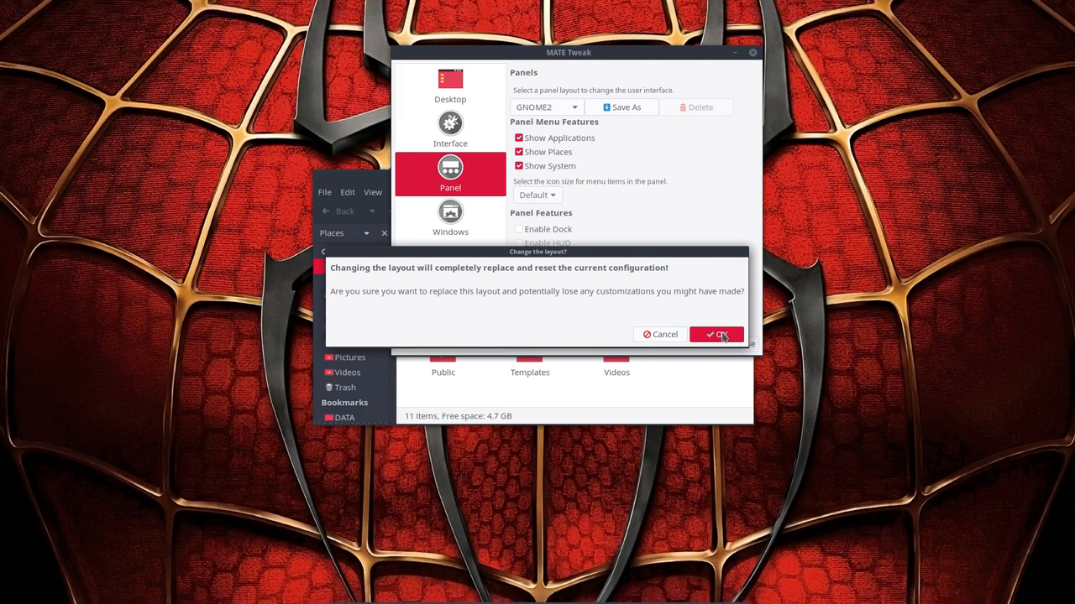
{"action": "left_click", "coordinate": [719, 335]}
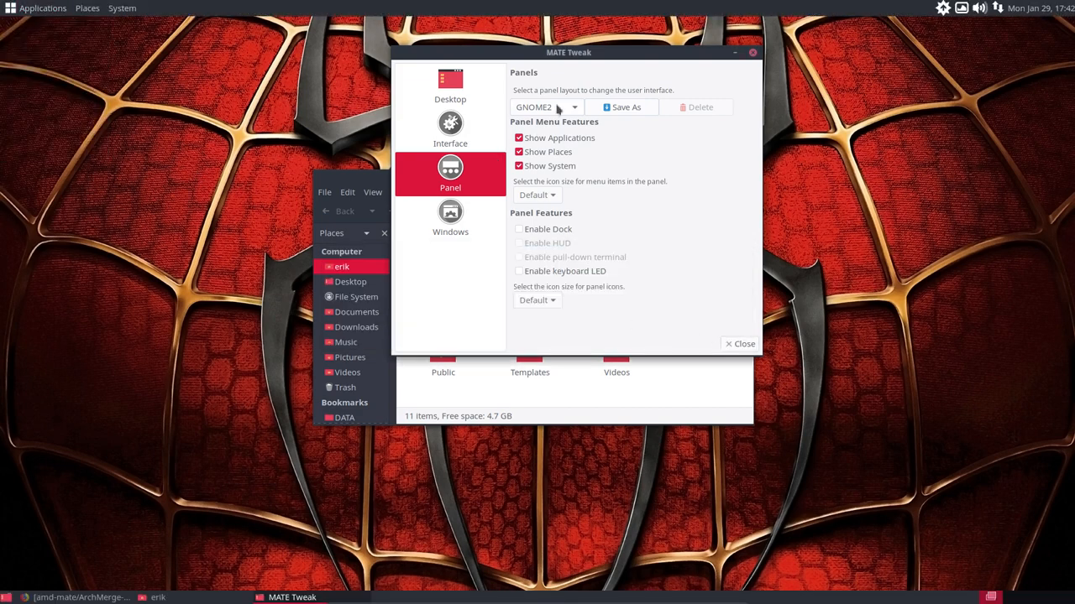
- Reapply the Fedora layout and check the new panel's System menu
{"action": "left_click", "coordinate": [544, 107]}
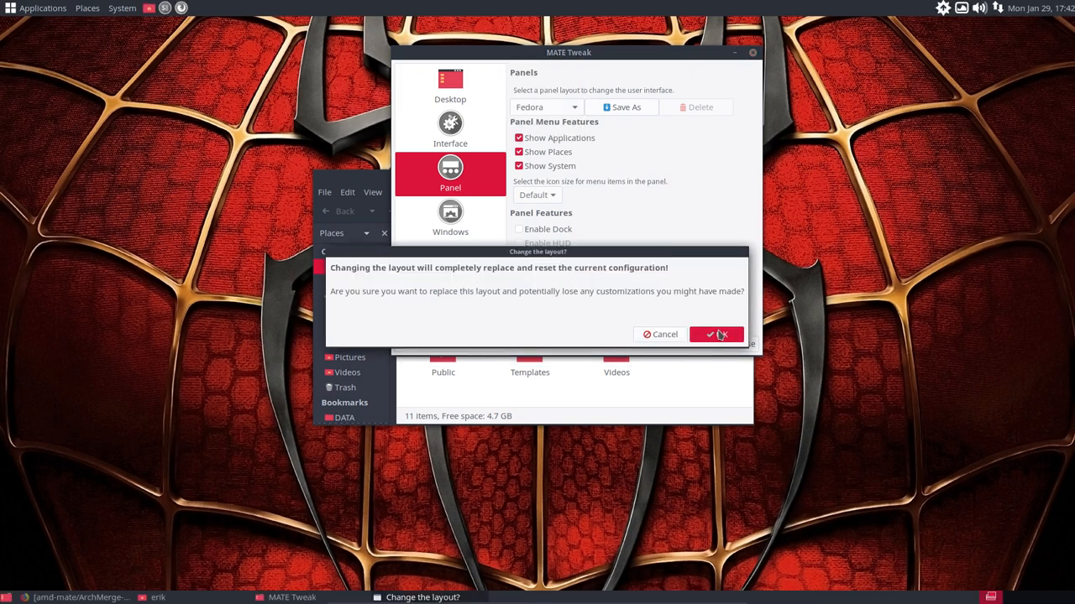
{"action": "left_click", "coordinate": [715, 334]}
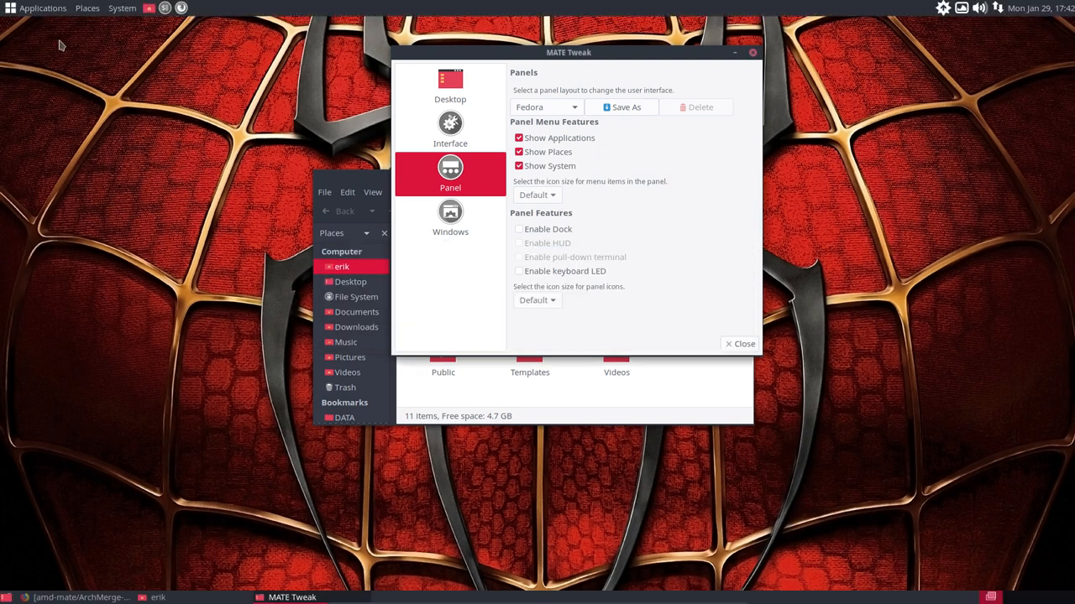
{"action": "left_click", "coordinate": [122, 8]}
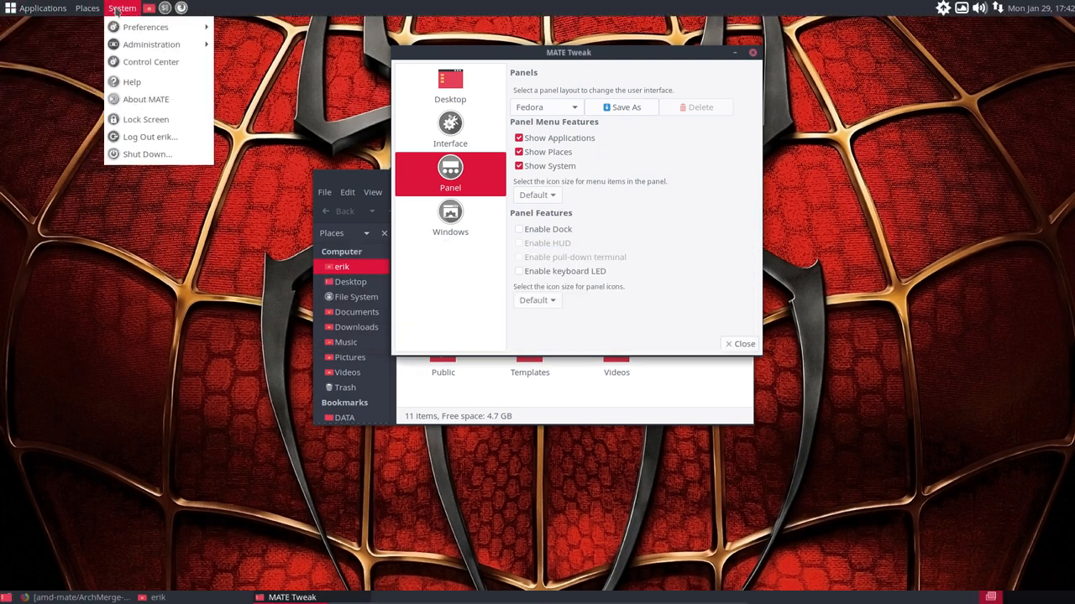
- Apply the Traditional panel layout, confirming the replacement
{"action": "left_click", "coordinate": [546, 106]}
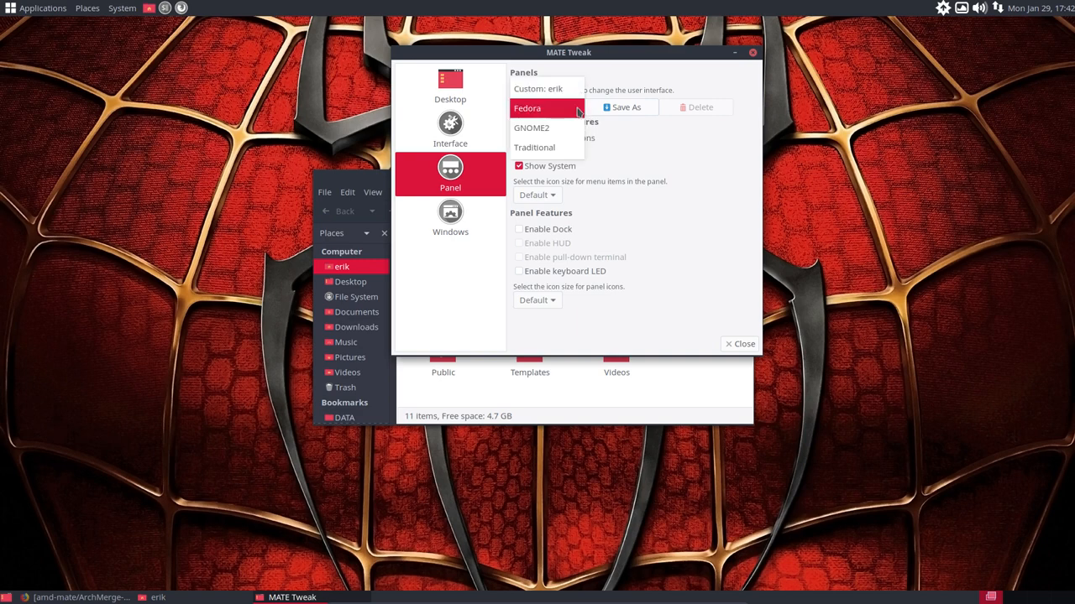
{"action": "left_click", "coordinate": [534, 147]}
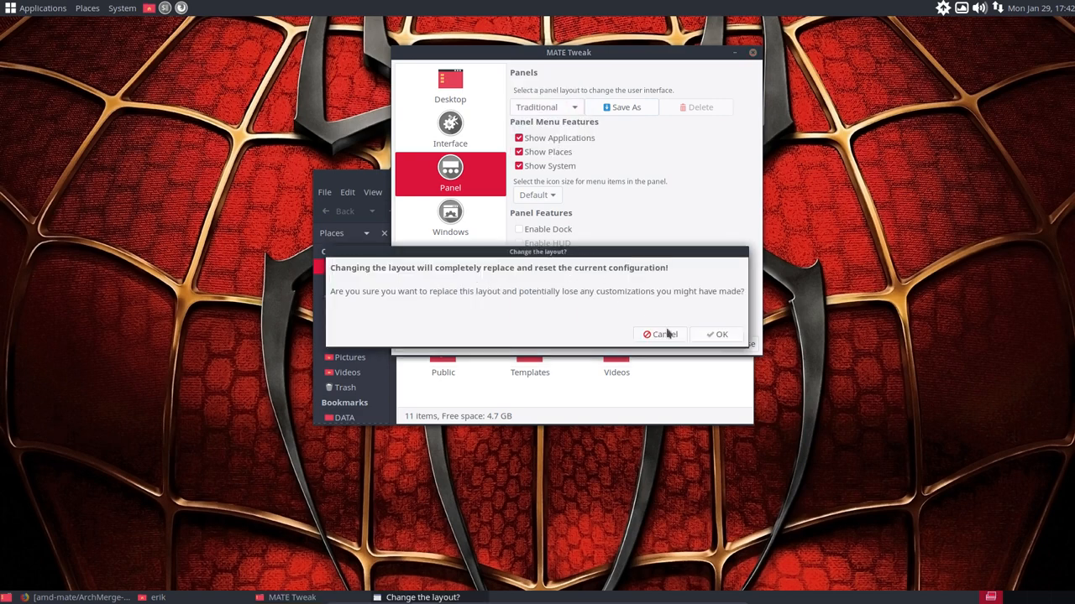
{"action": "left_click", "coordinate": [720, 334]}
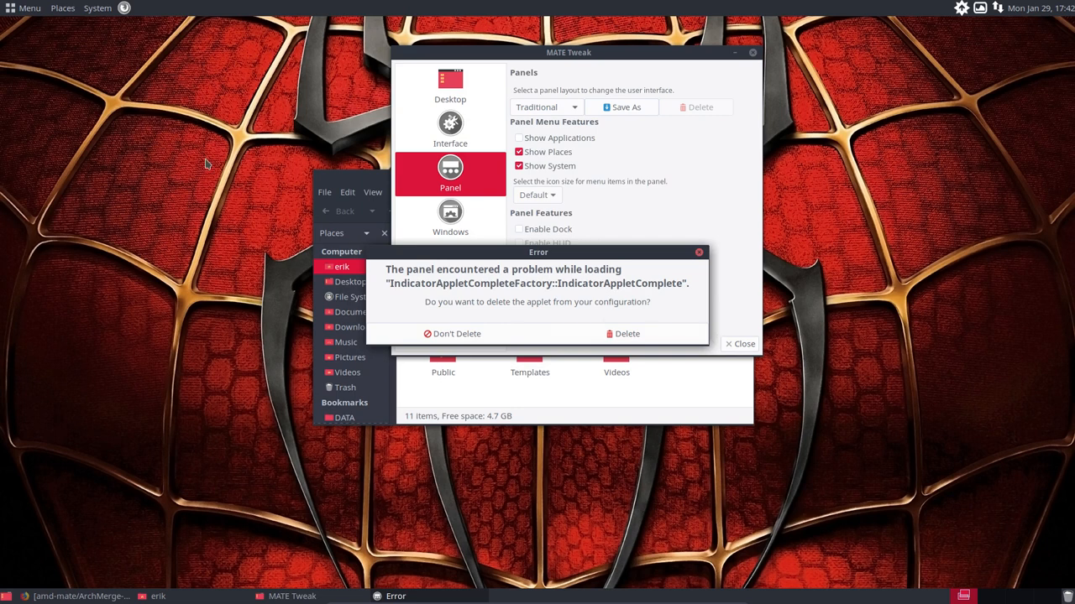
- Check the new Menu and delete the failing indicator applet from the configuration
{"action": "left_click", "coordinate": [25, 8]}
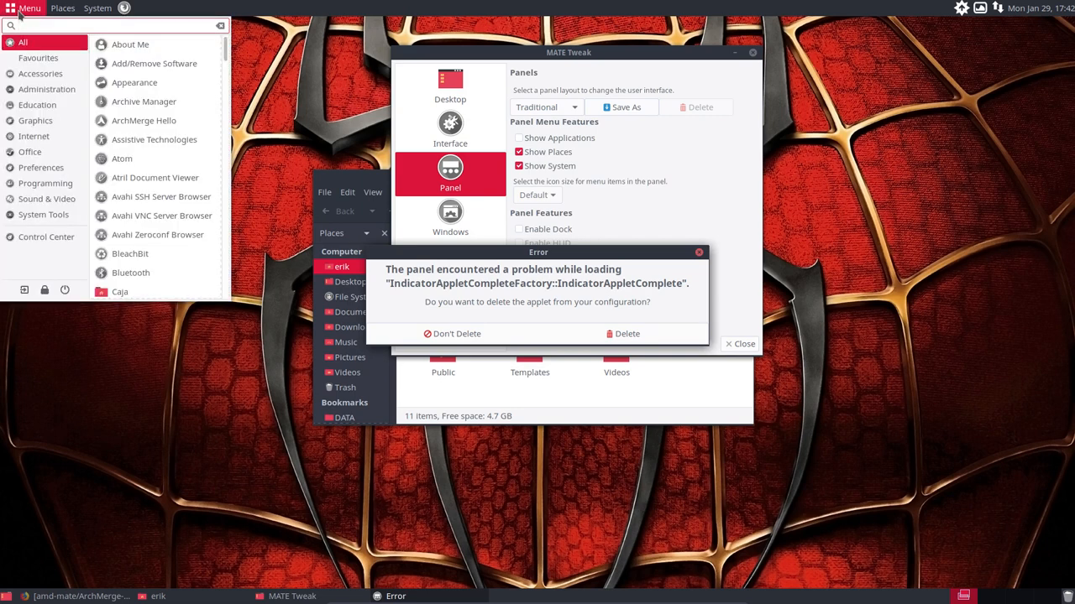
{"action": "mouse_move", "coordinate": [45, 27]}
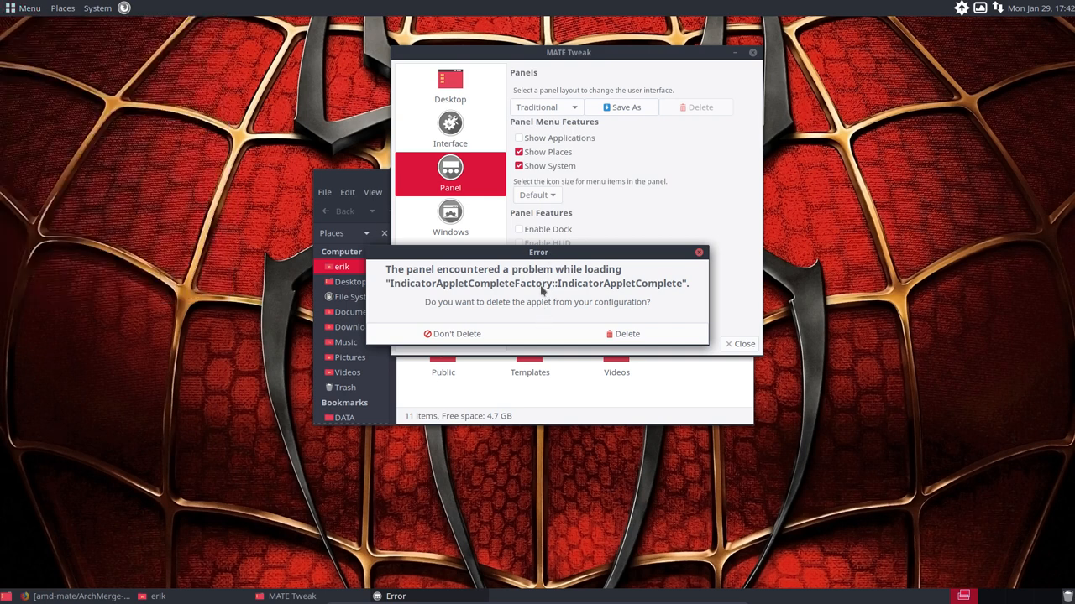
{"action": "mouse_move", "coordinate": [468, 292]}
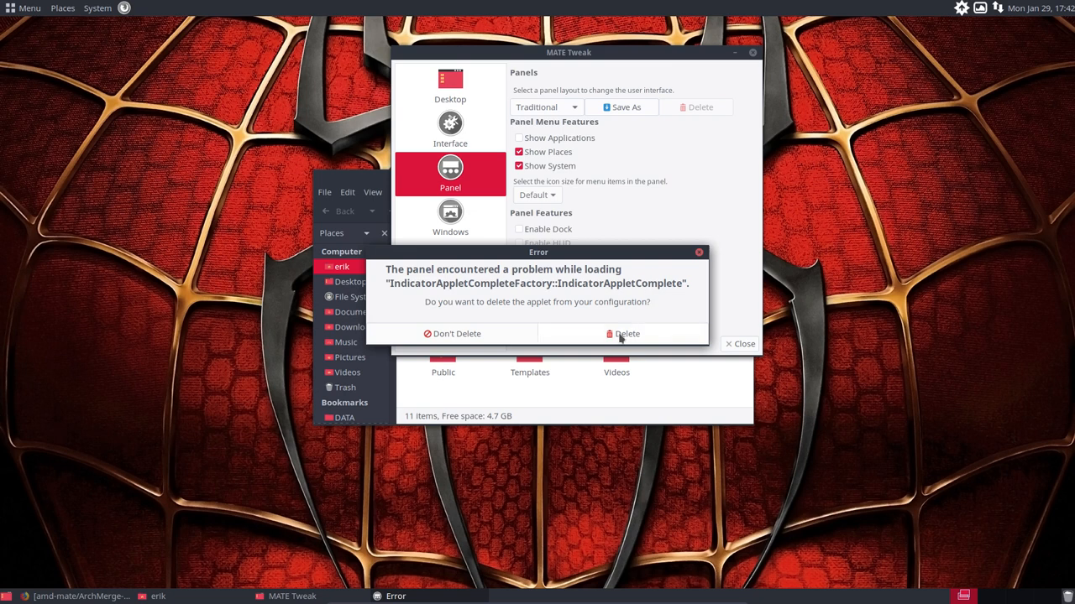
{"action": "left_click", "coordinate": [627, 333]}
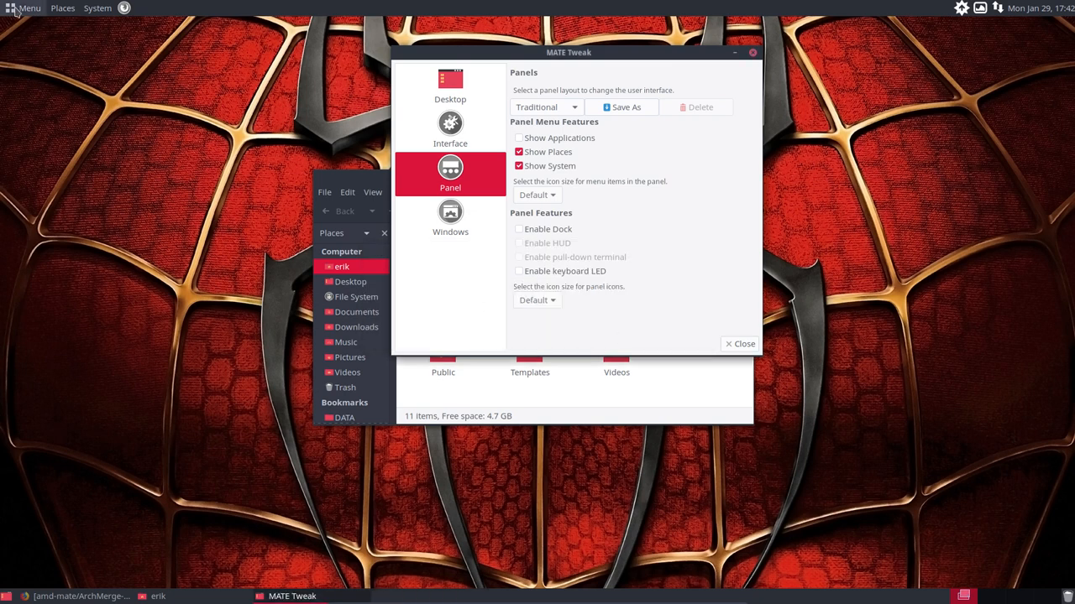
- Browse the Traditional panel's Menu, Places and System menus, typing 'fier' and 'ato' in the menu search
{"action": "left_click", "coordinate": [27, 8]}
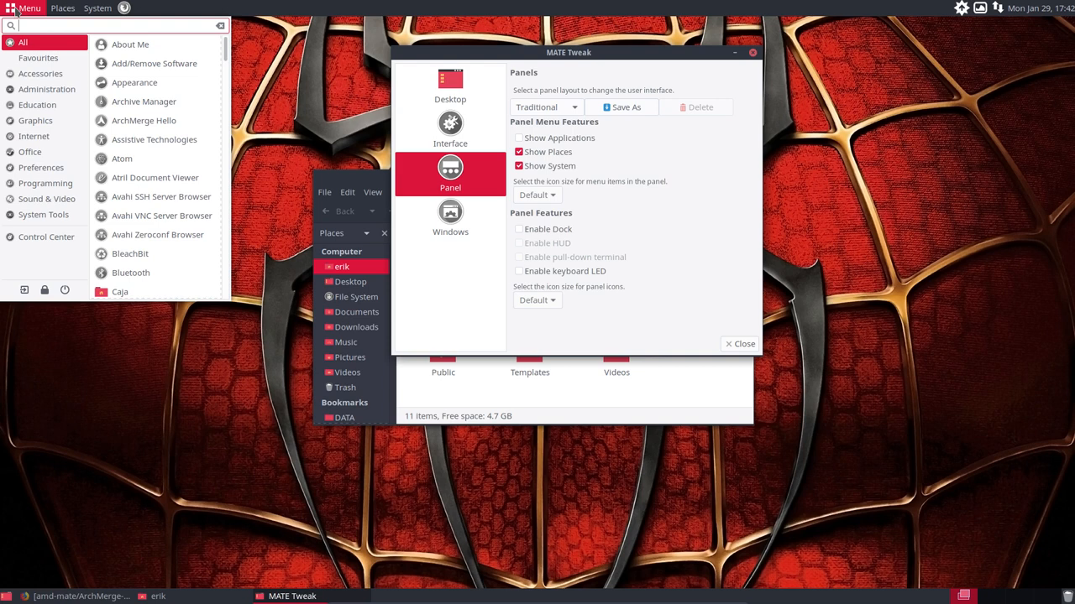
{"action": "type", "text": "fier"}
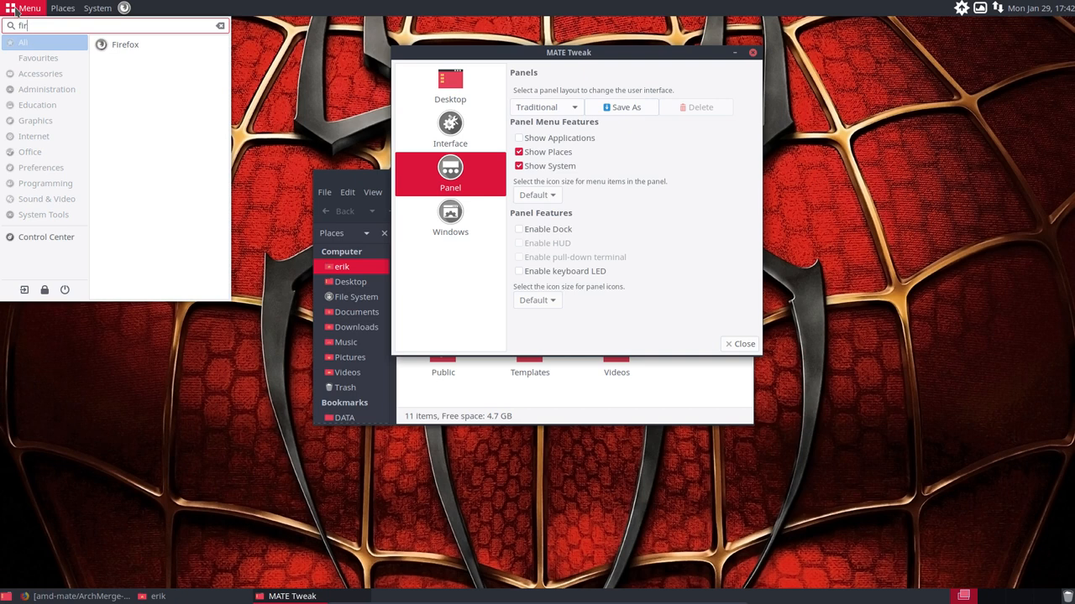
{"action": "type", "text": "ato"}
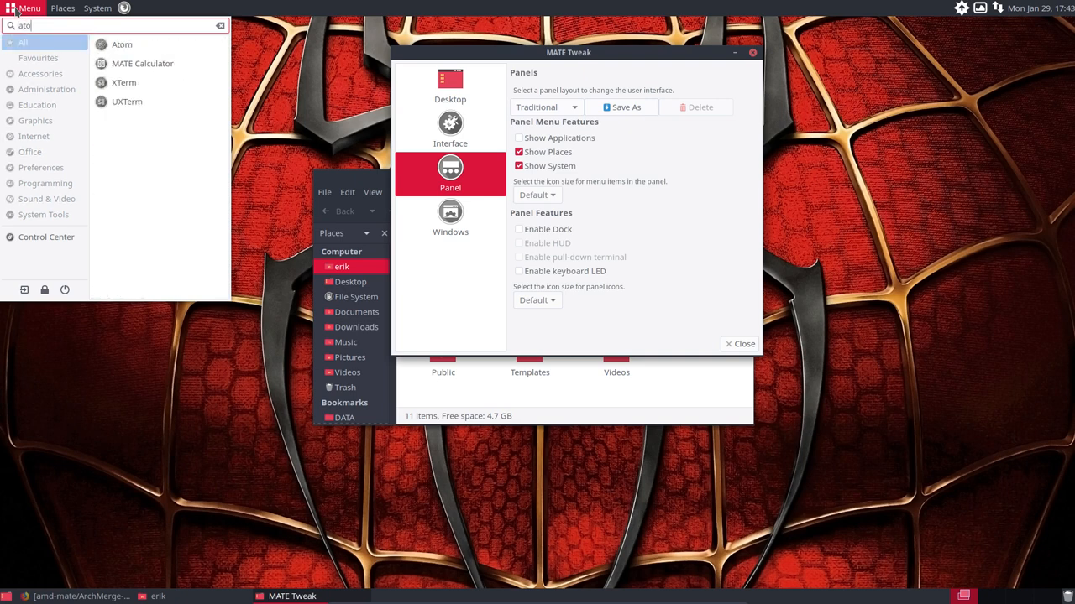
{"action": "left_click", "coordinate": [62, 8]}
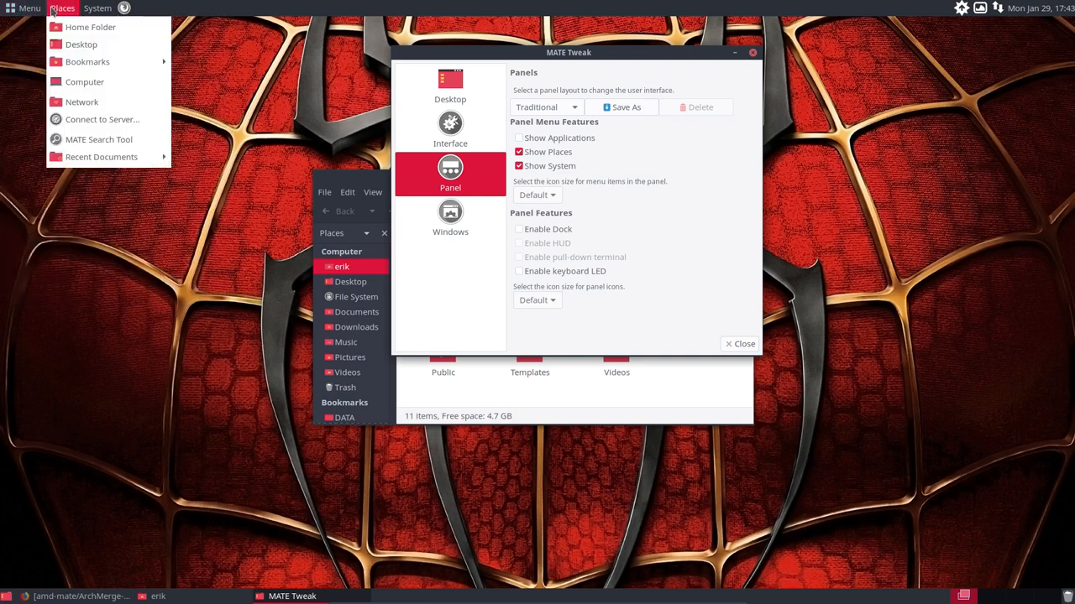
{"action": "mouse_move", "coordinate": [98, 139]}
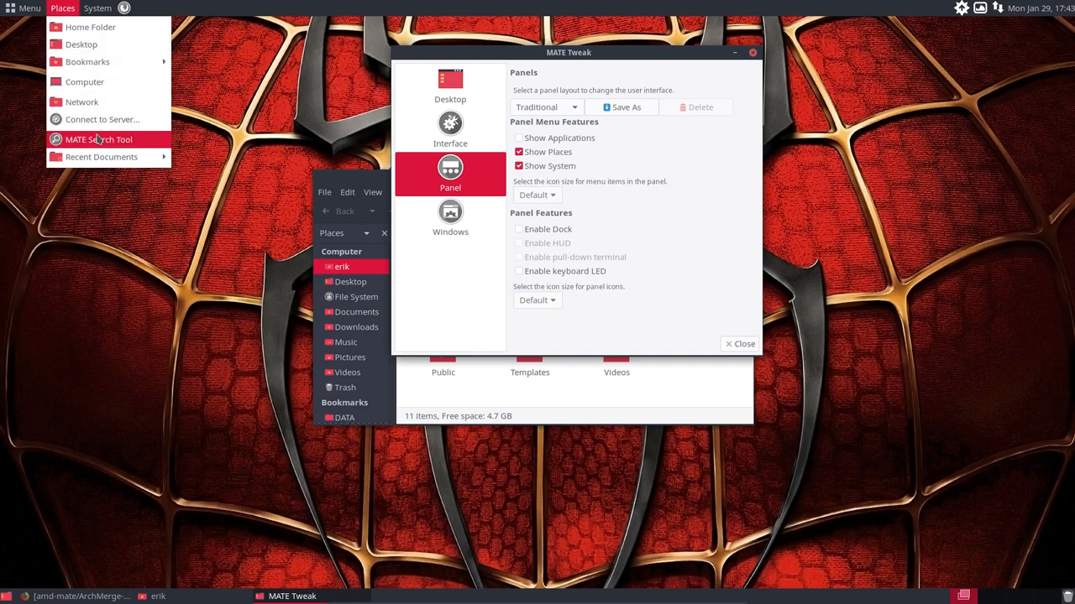
{"action": "left_click", "coordinate": [97, 8]}
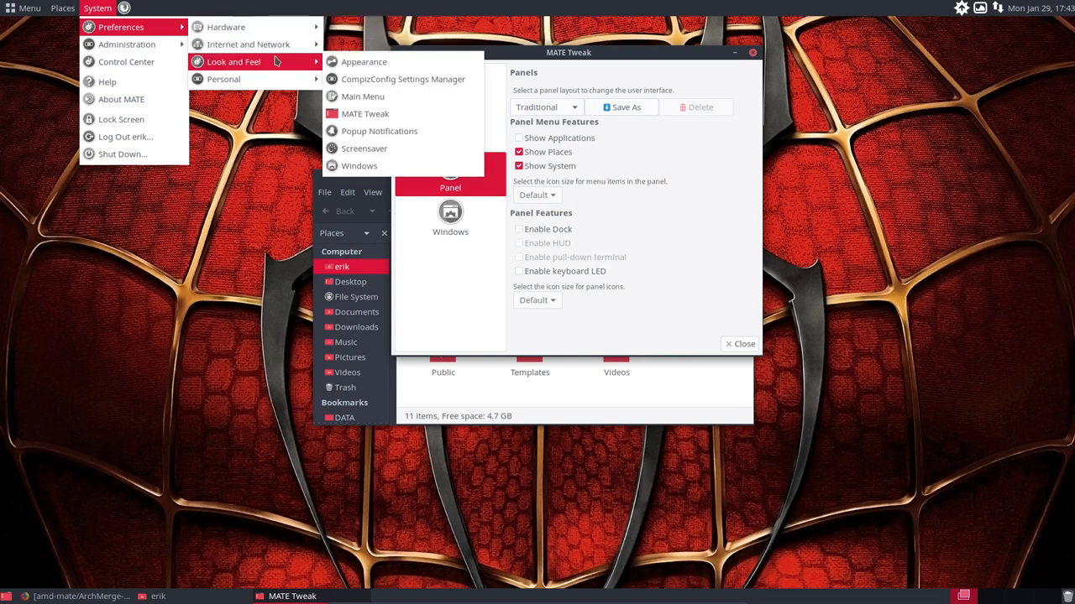
{"action": "mouse_move", "coordinate": [365, 113]}
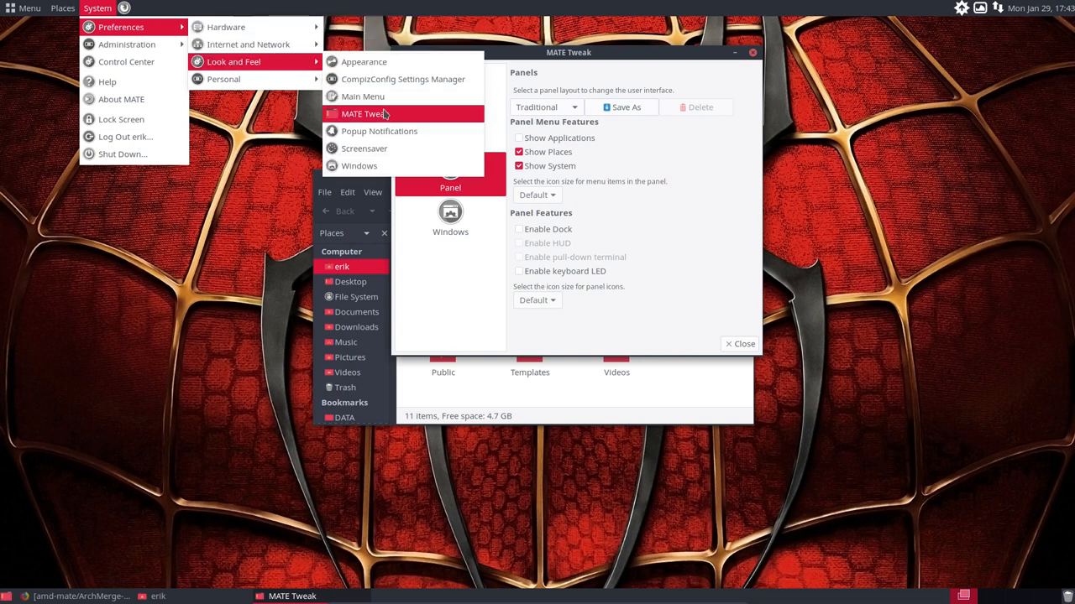
{"action": "mouse_move", "coordinate": [127, 43]}
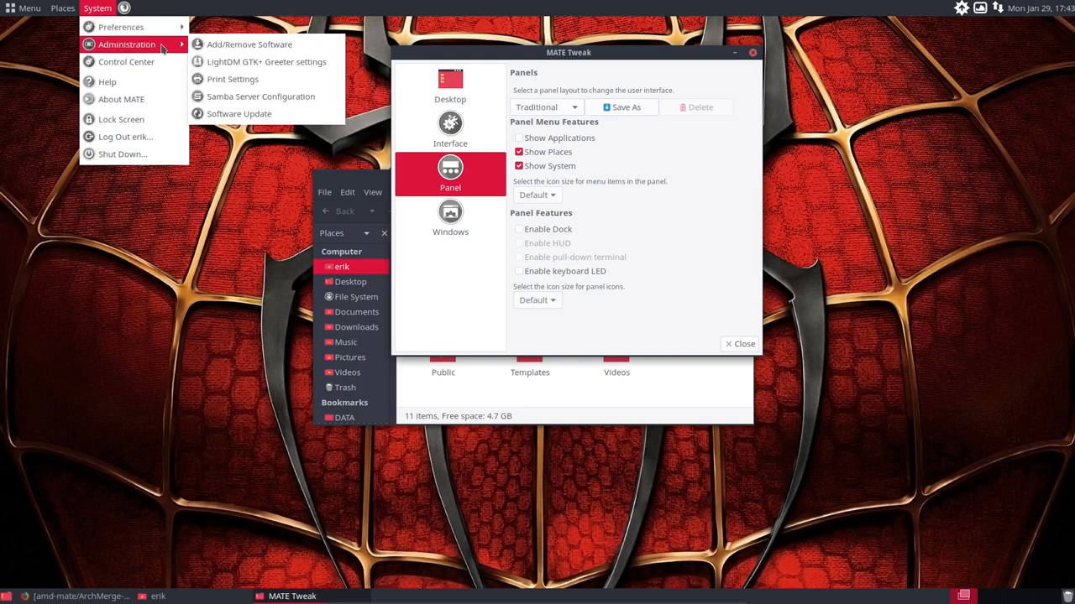
{"action": "mouse_move", "coordinate": [120, 118]}
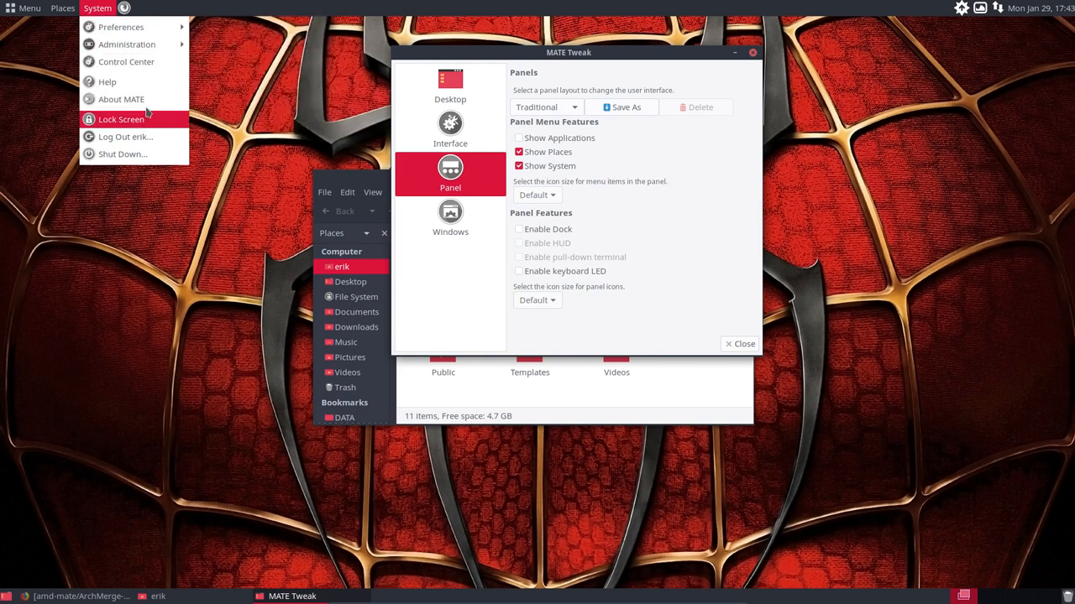
- Show the About MATE dialog (version 1.18.0) and close it
{"action": "left_click", "coordinate": [121, 99]}
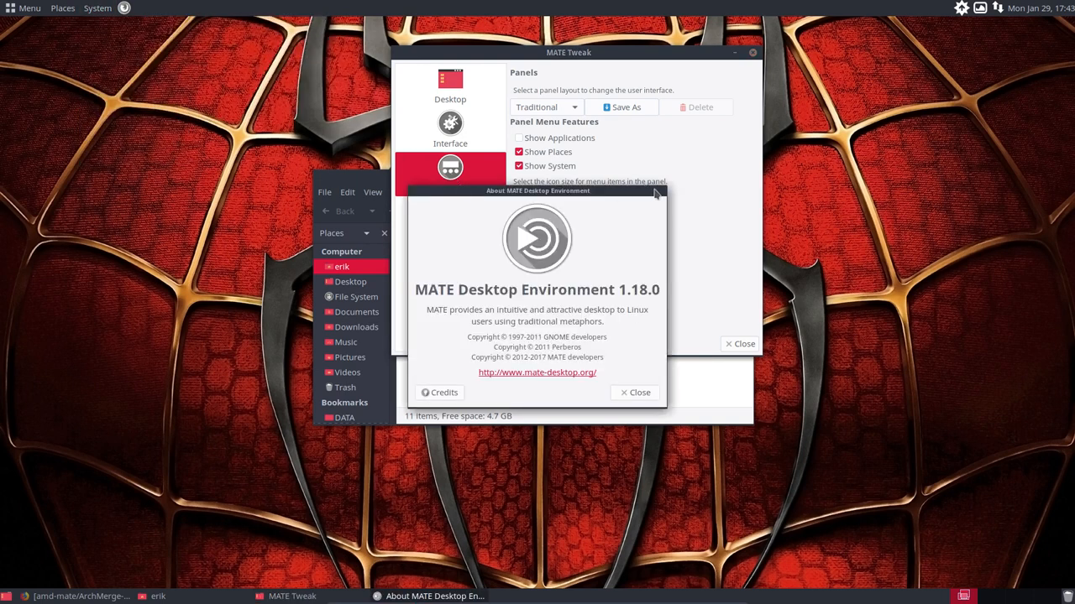
{"action": "left_click", "coordinate": [635, 392]}
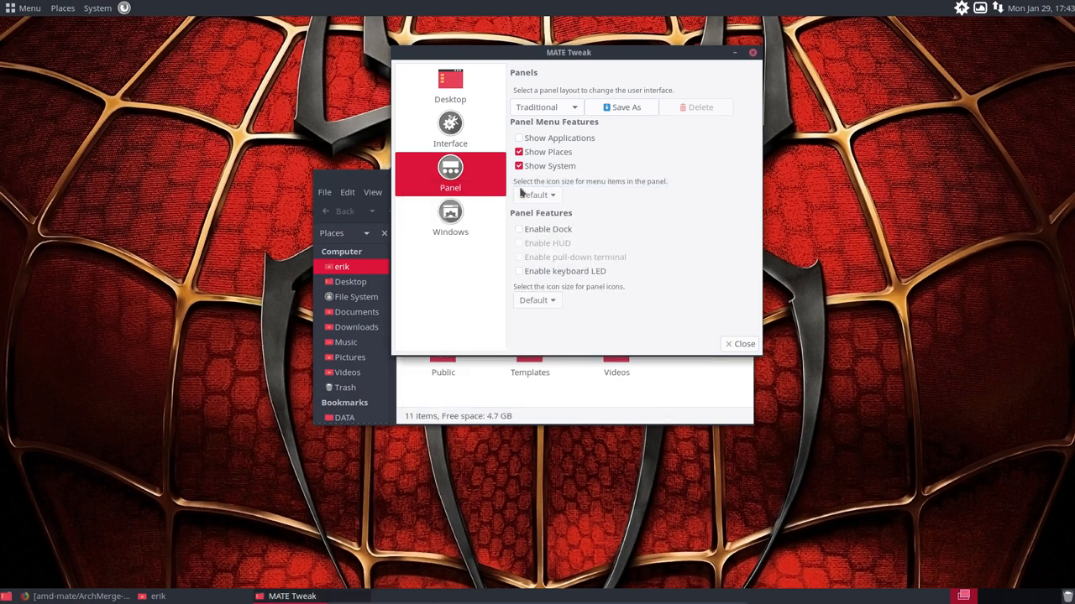
- Apply the GNOME2 panel layout and confirm the replacement
{"action": "left_click", "coordinate": [545, 106]}
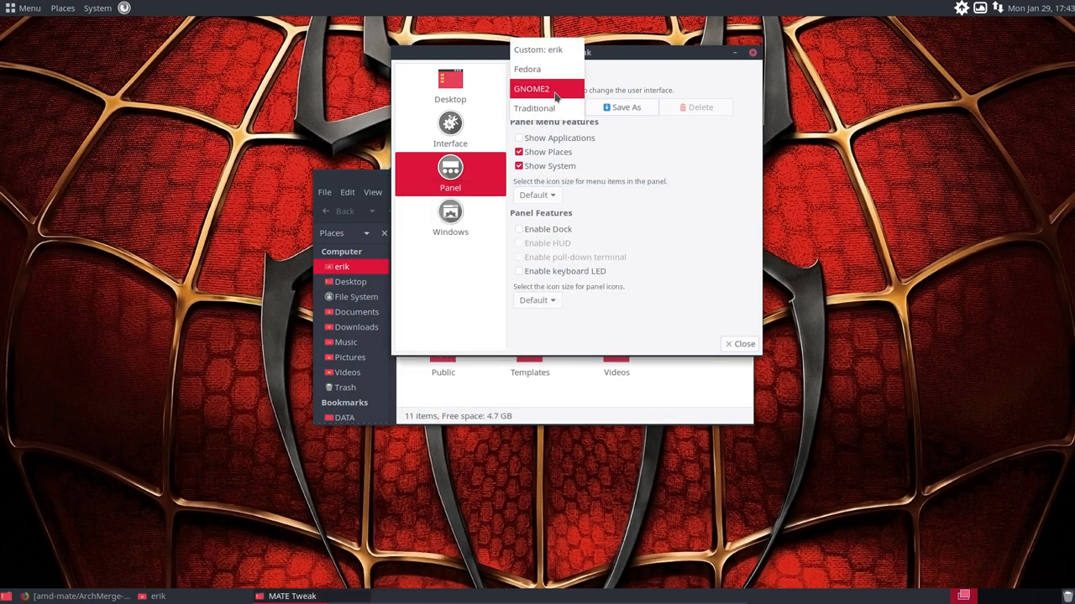
{"action": "left_click", "coordinate": [531, 88]}
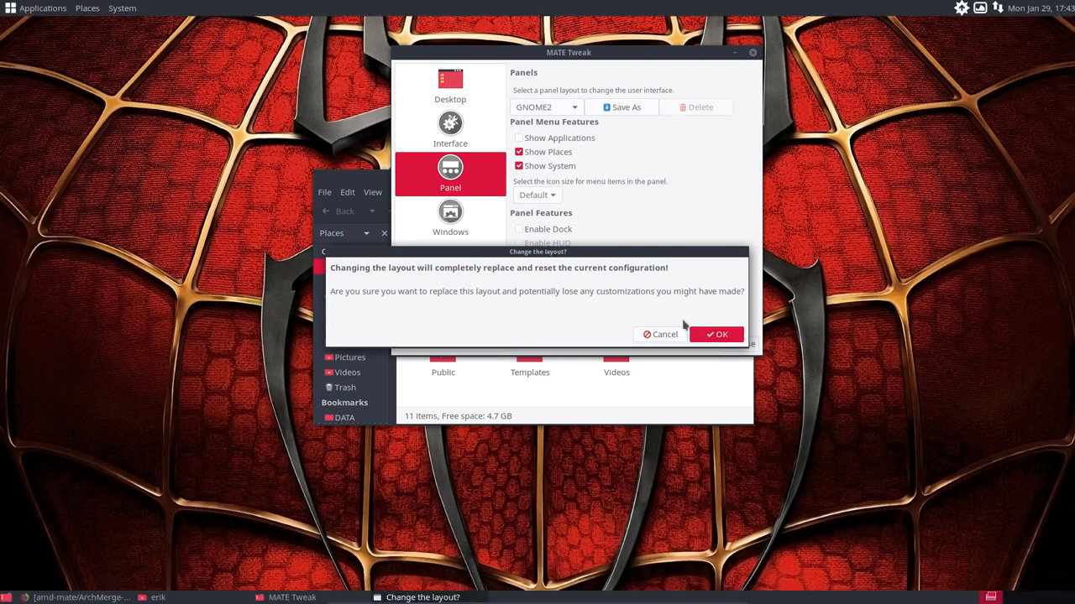
{"action": "left_click", "coordinate": [716, 334]}
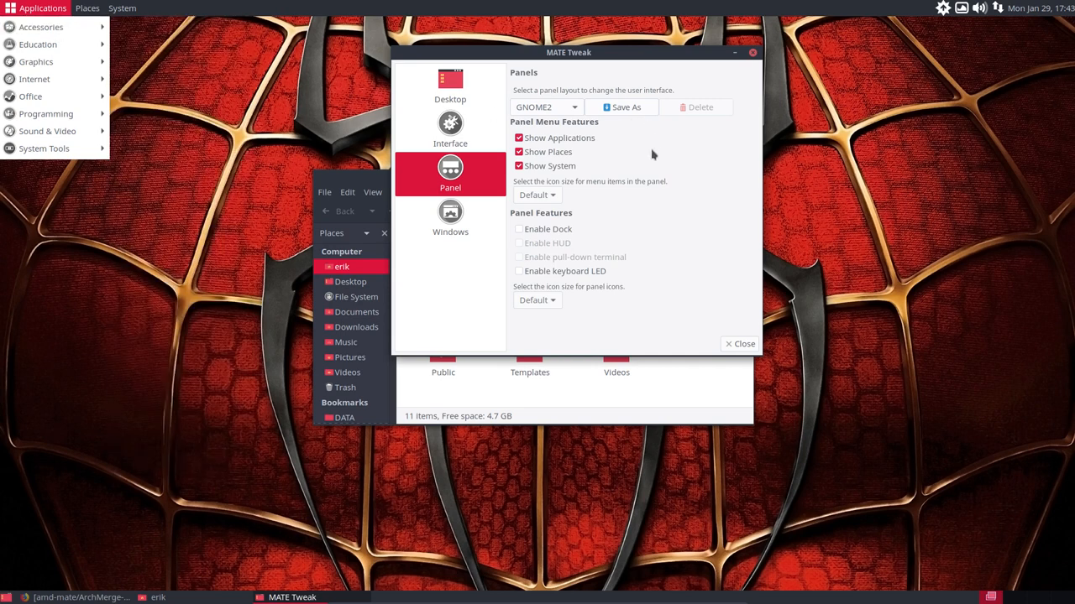
- Apply the Fedora layout, then browse its Applications and System menus
{"action": "left_click", "coordinate": [546, 107]}
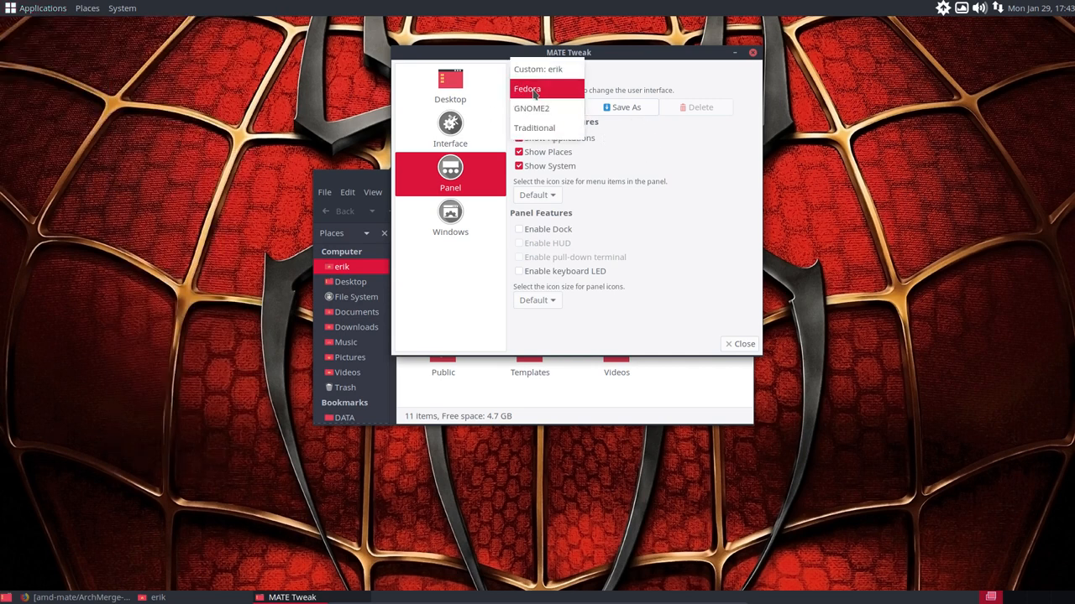
{"action": "left_click", "coordinate": [526, 88]}
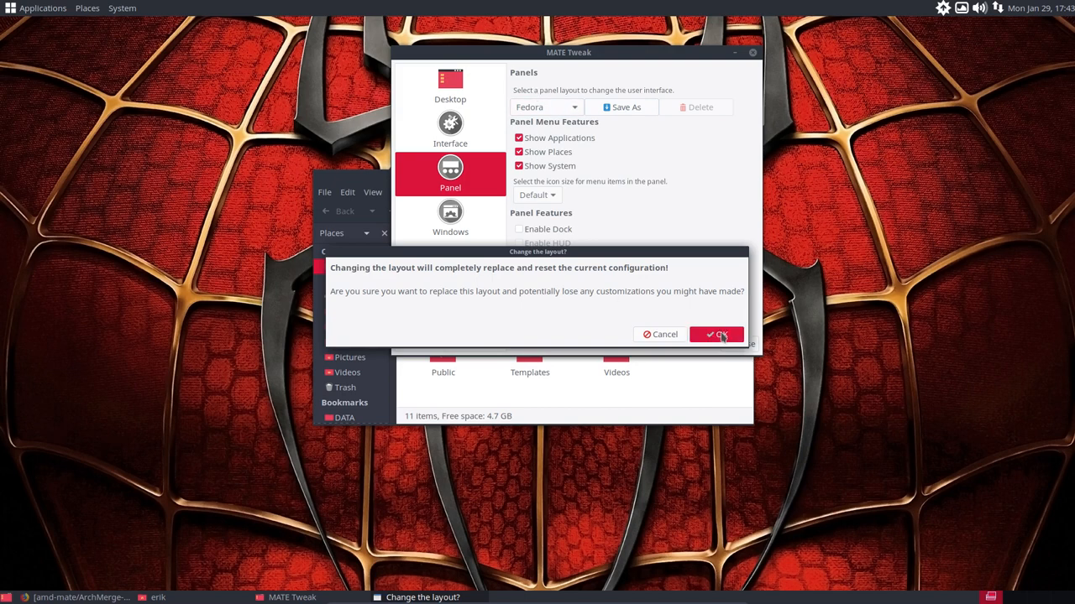
{"action": "left_click", "coordinate": [716, 334]}
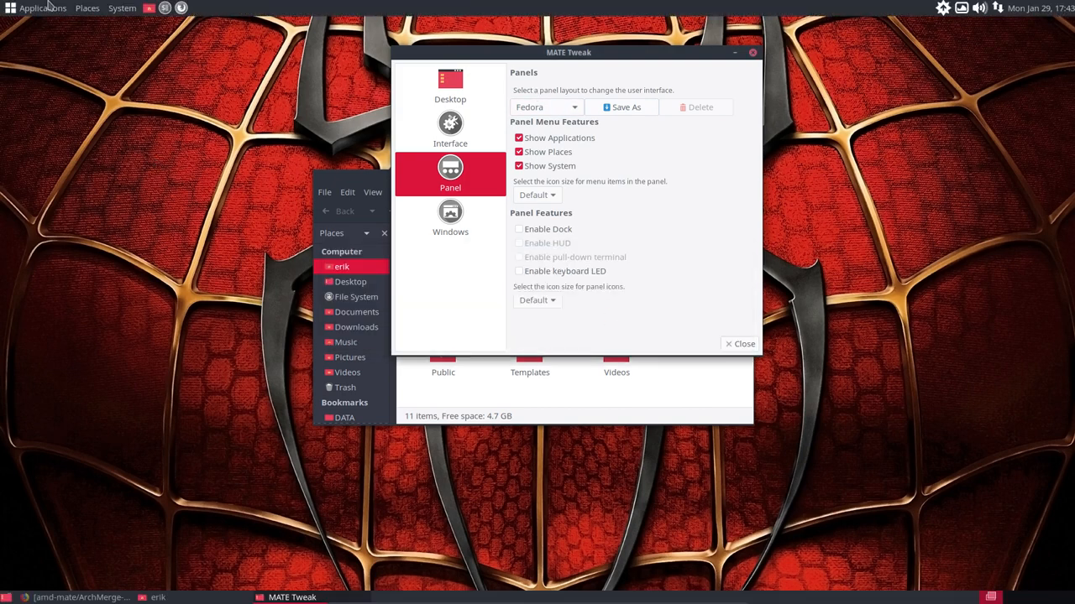
{"action": "left_click", "coordinate": [41, 7]}
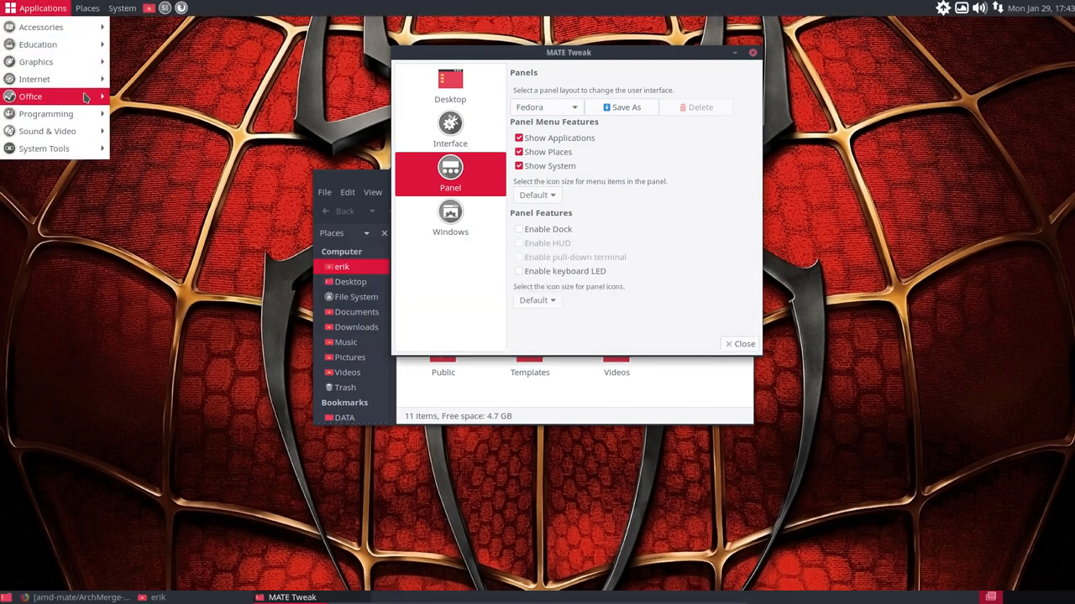
{"action": "left_click", "coordinate": [121, 7]}
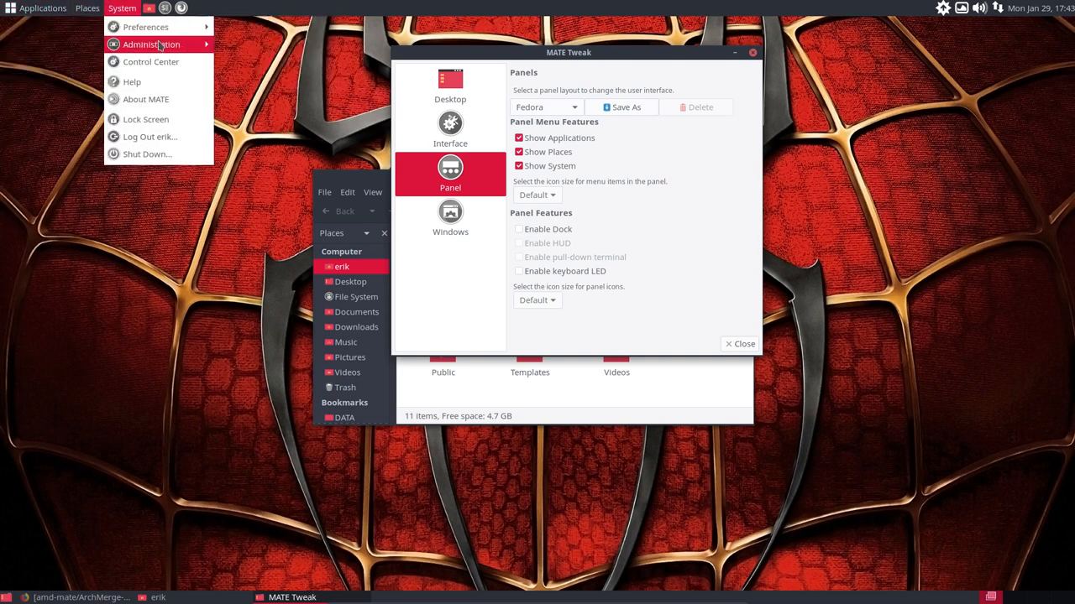
{"action": "mouse_move", "coordinate": [590, 149]}
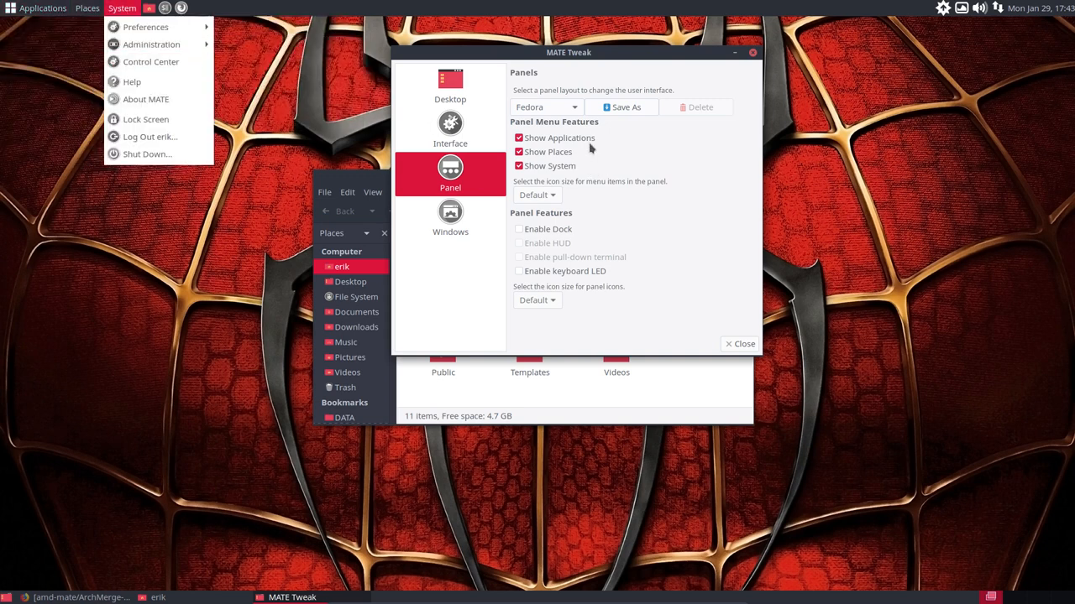
- Switch back to the GNOME2 layout and confirm, closing MATE Tweak
{"action": "left_click", "coordinate": [545, 107]}
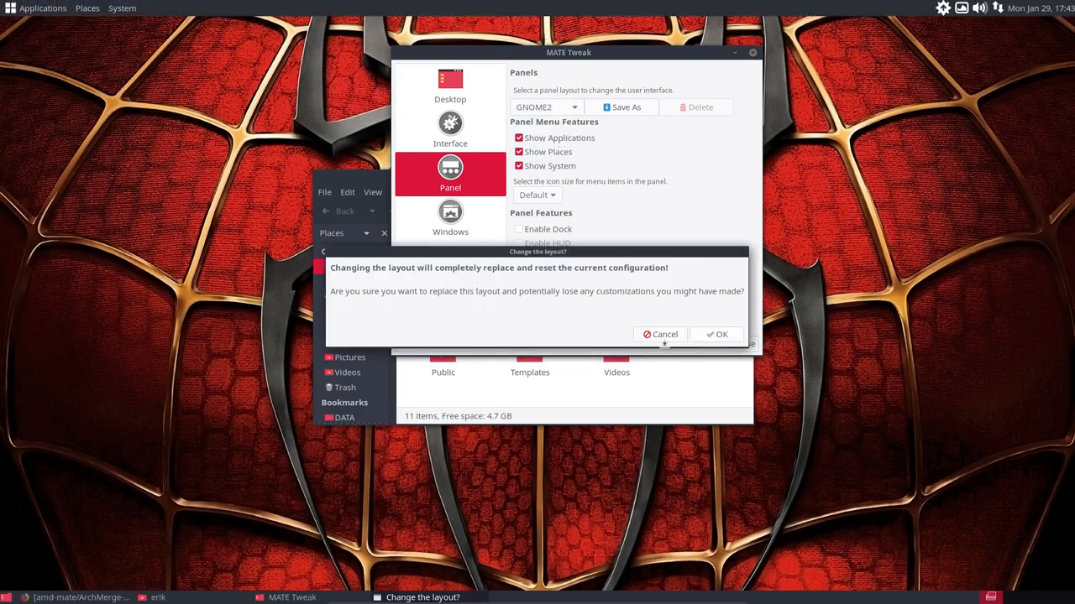
{"action": "left_click", "coordinate": [660, 334]}
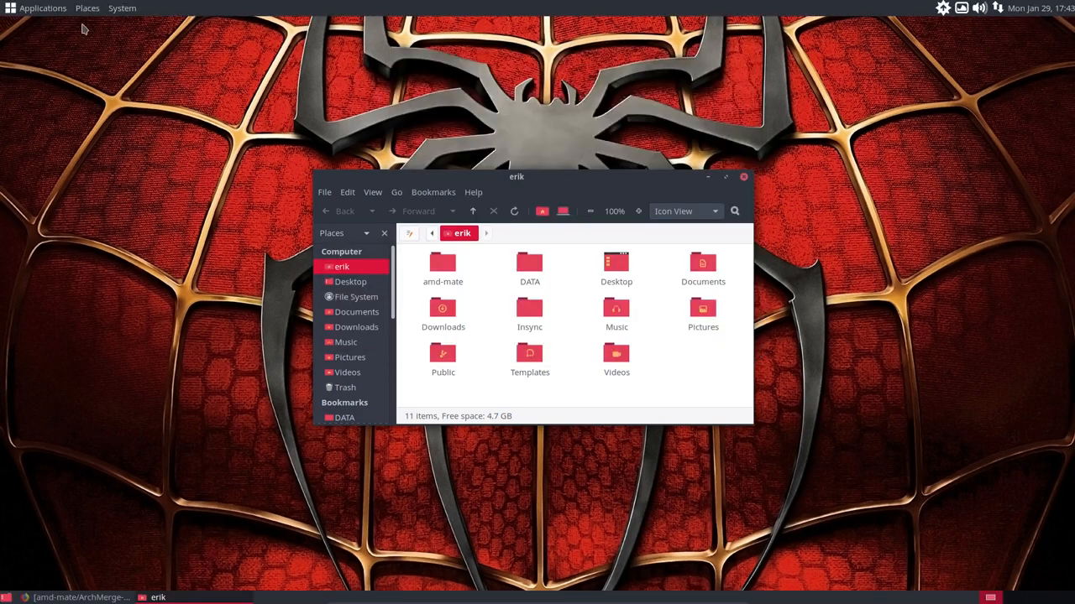
- Browse the panel menus, move the Caja window higher and reopen MATE Tweak from the System menu
{"action": "left_click", "coordinate": [41, 7]}
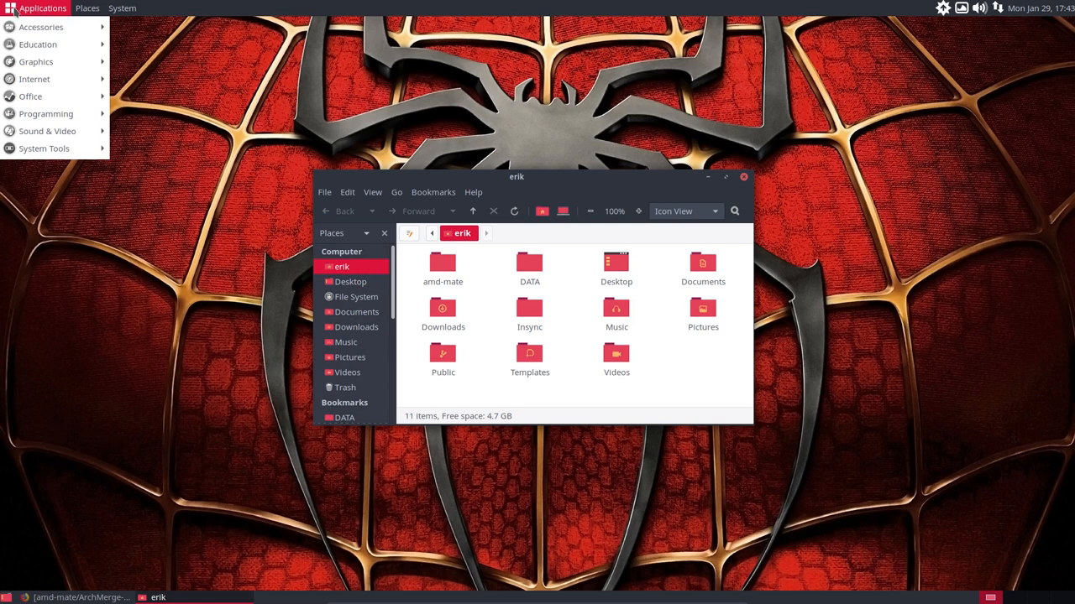
{"action": "left_click", "coordinate": [122, 7]}
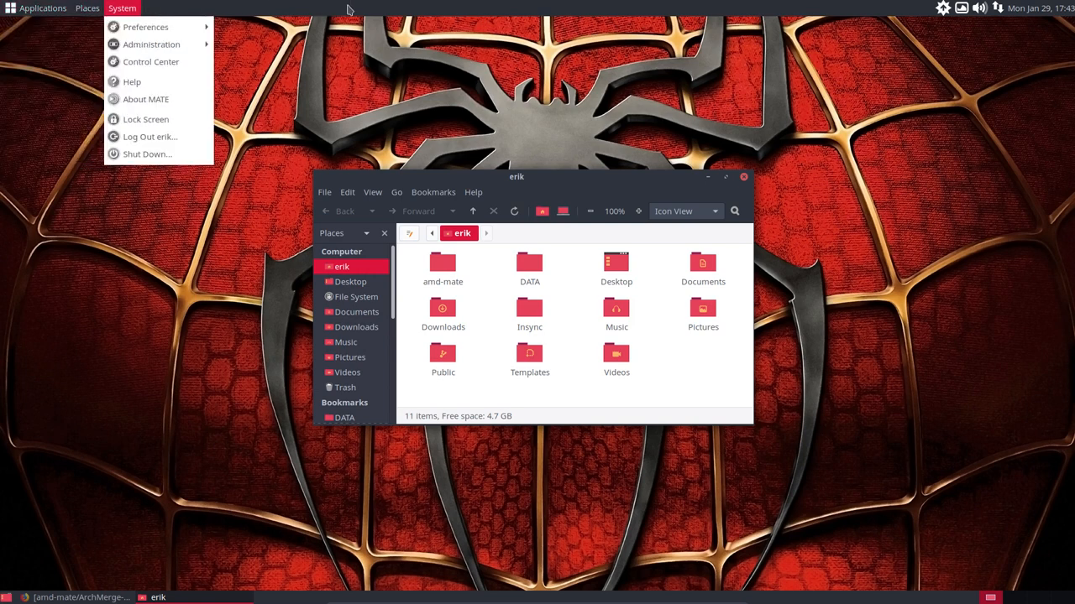
{"action": "left_click", "coordinate": [437, 137]}
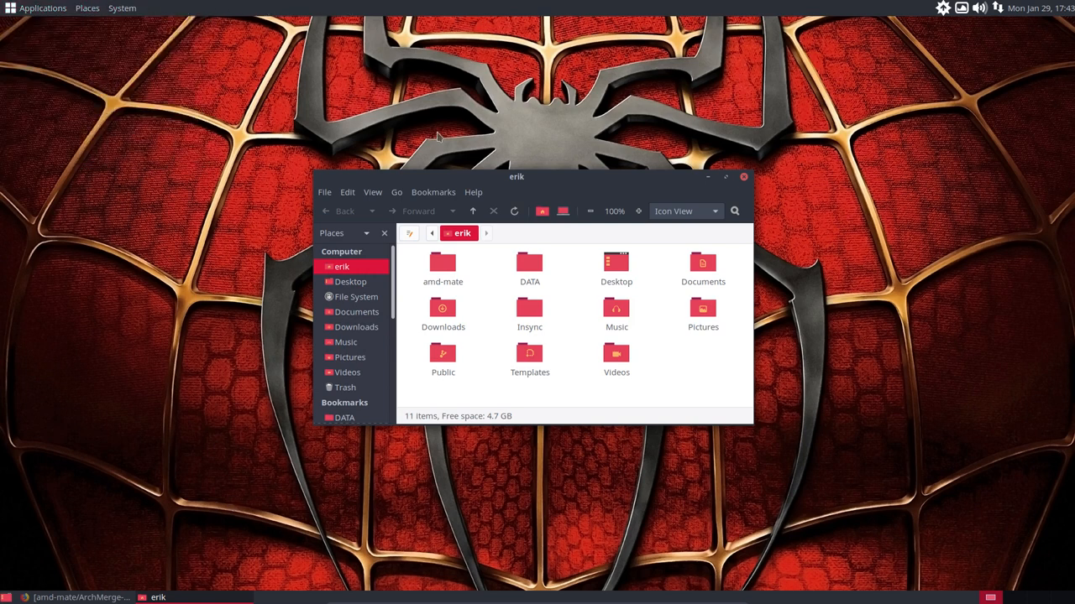
{"action": "left_click_drag", "start_coordinate": [516, 177], "coordinate": [546, 127]}
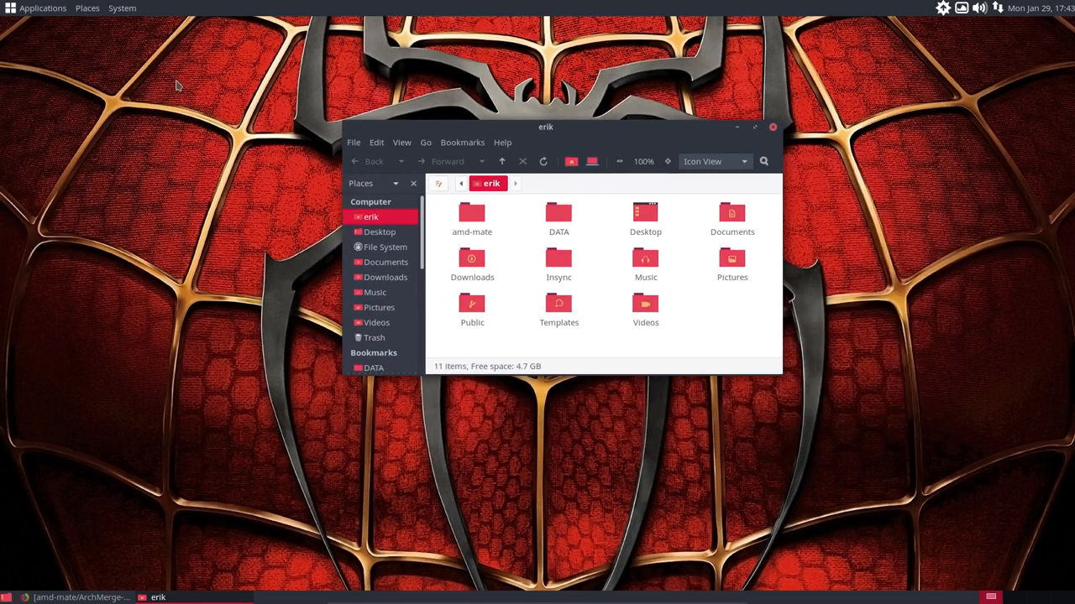
{"action": "left_click", "coordinate": [122, 8]}
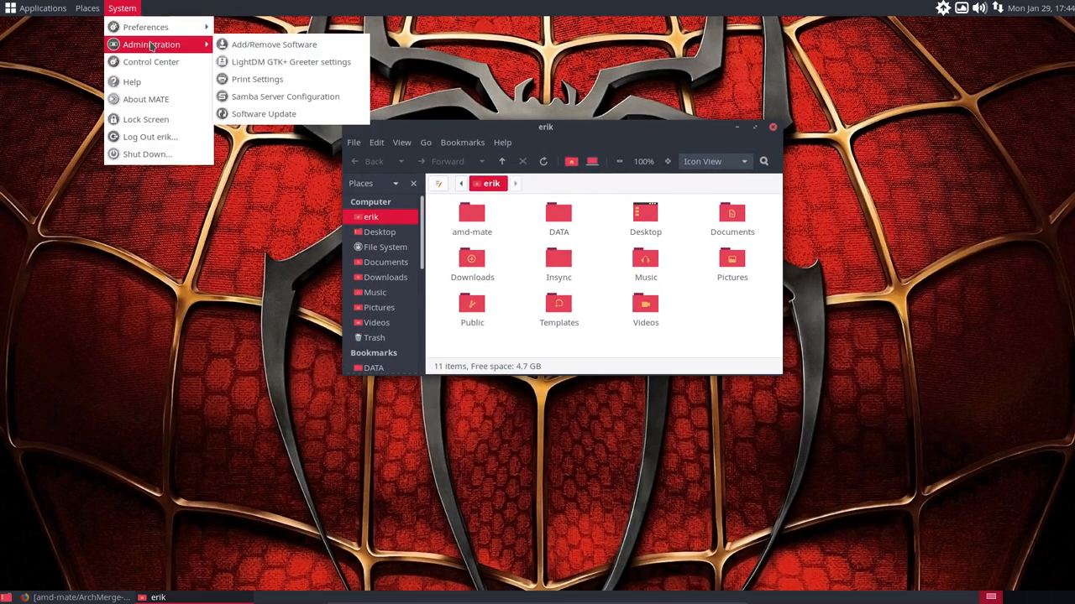
{"action": "mouse_move", "coordinate": [145, 26]}
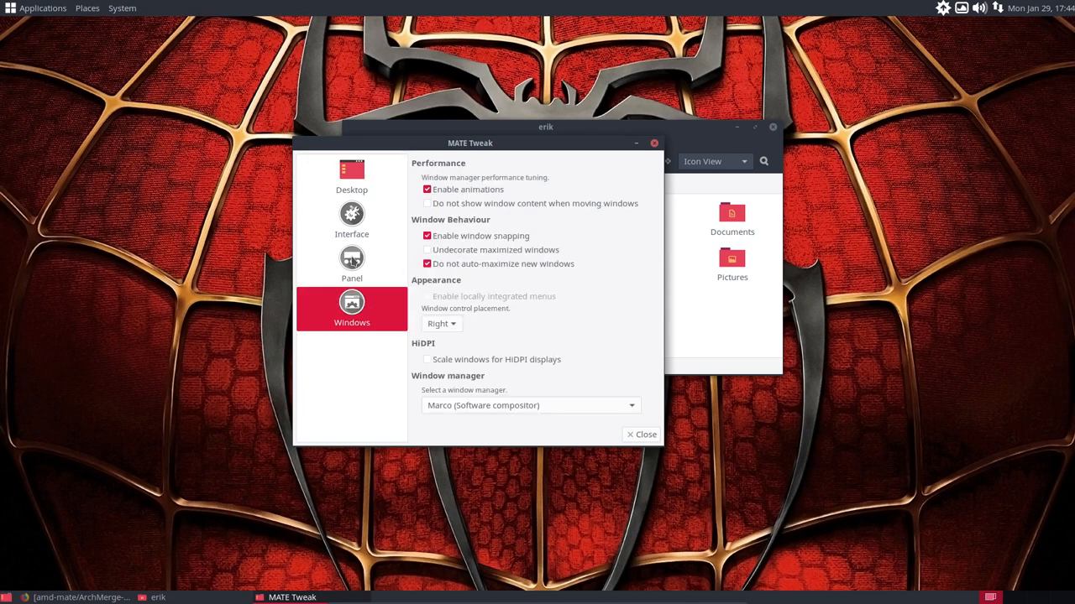
- Restore the 'Custom: erik' panel layout and check the Applications menu
{"action": "left_click", "coordinate": [351, 262]}
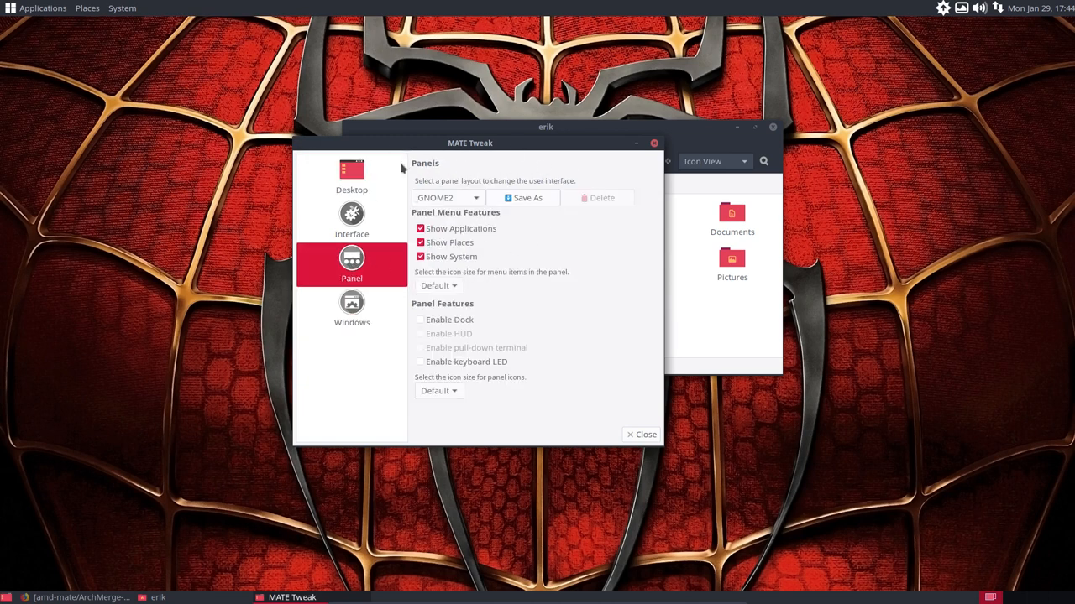
{"action": "left_click", "coordinate": [446, 197]}
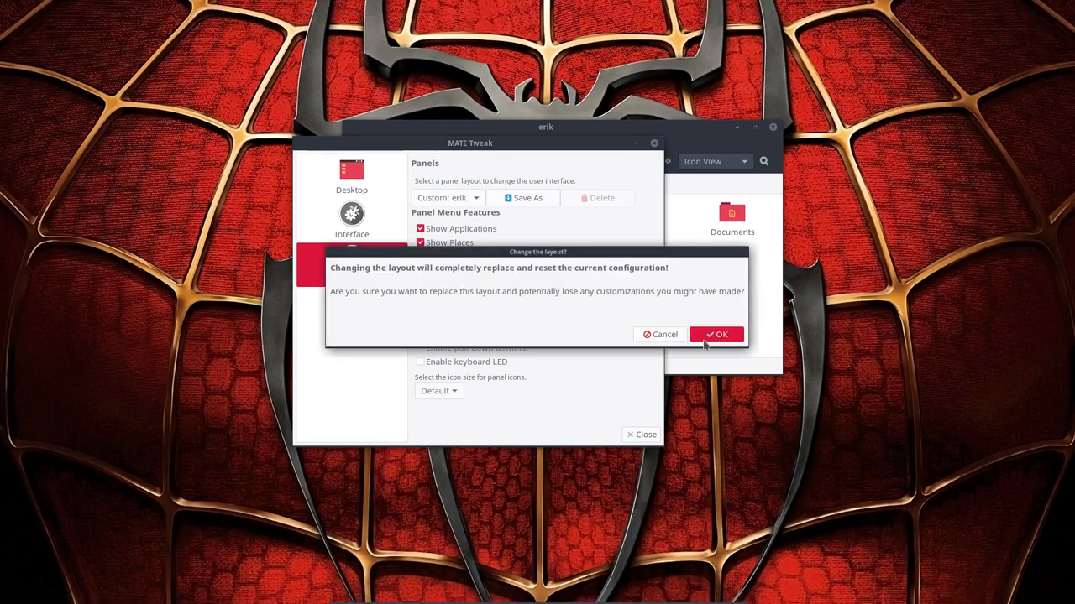
{"action": "left_click", "coordinate": [715, 334]}
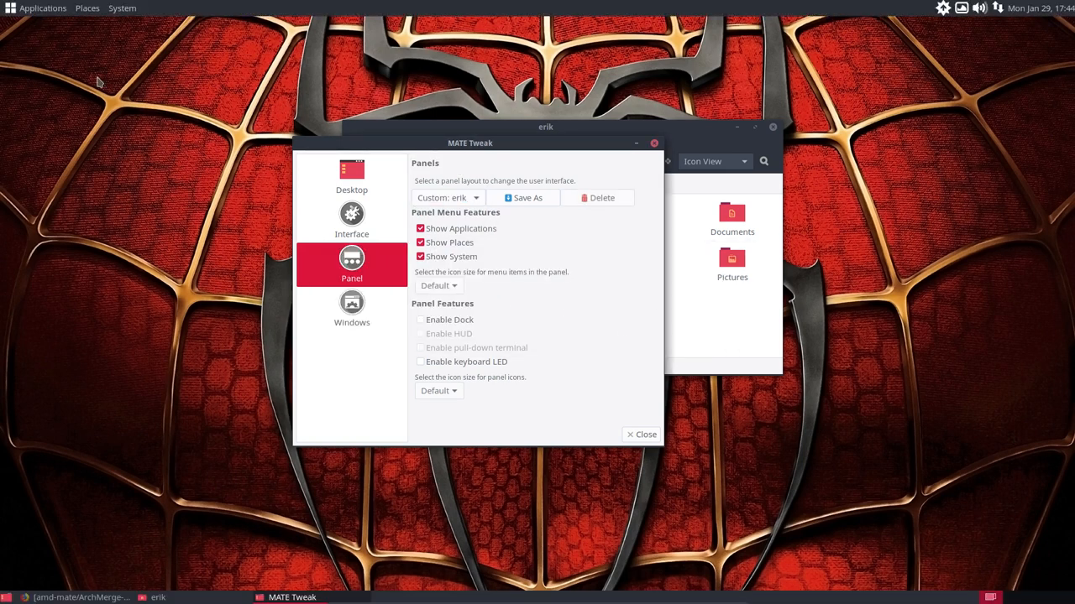
{"action": "left_click", "coordinate": [42, 8]}
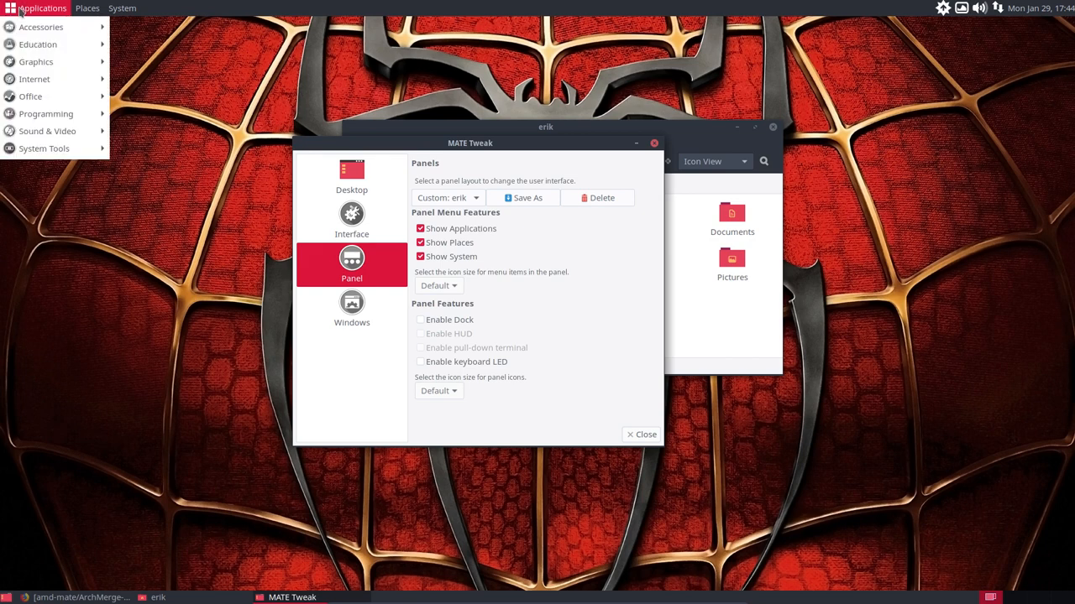
{"action": "mouse_move", "coordinate": [38, 43]}
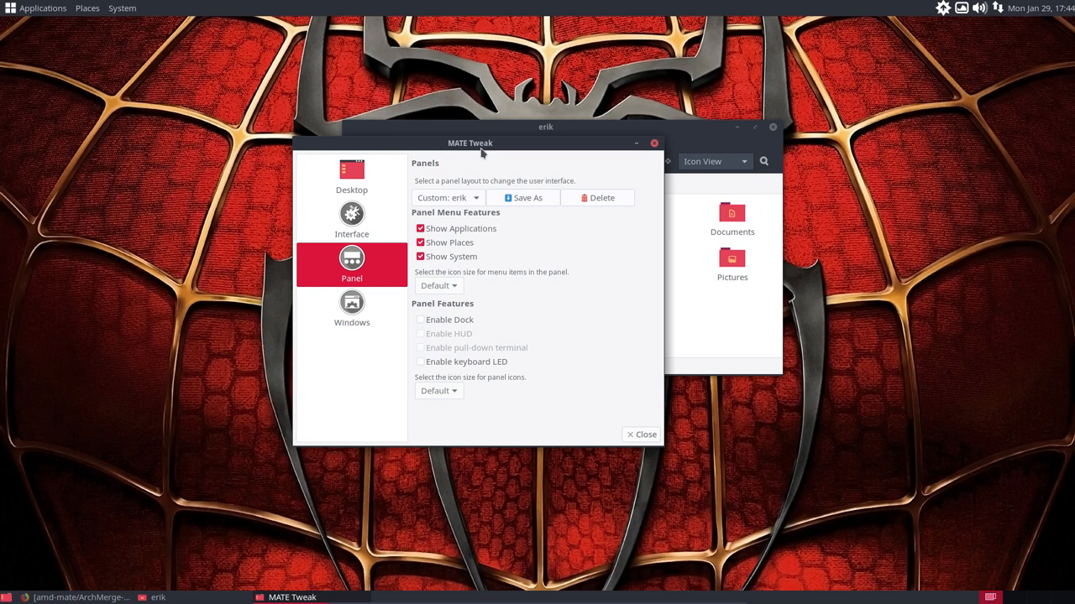
- Enable the dock briefly, then switch it off again
{"action": "left_click", "coordinate": [419, 320]}
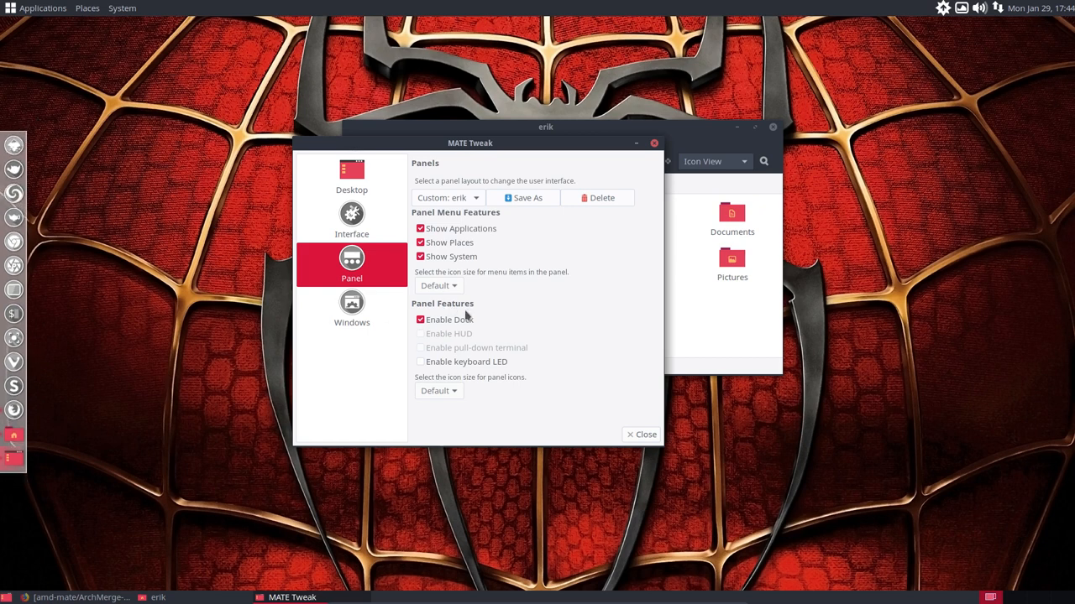
{"action": "left_click", "coordinate": [421, 320]}
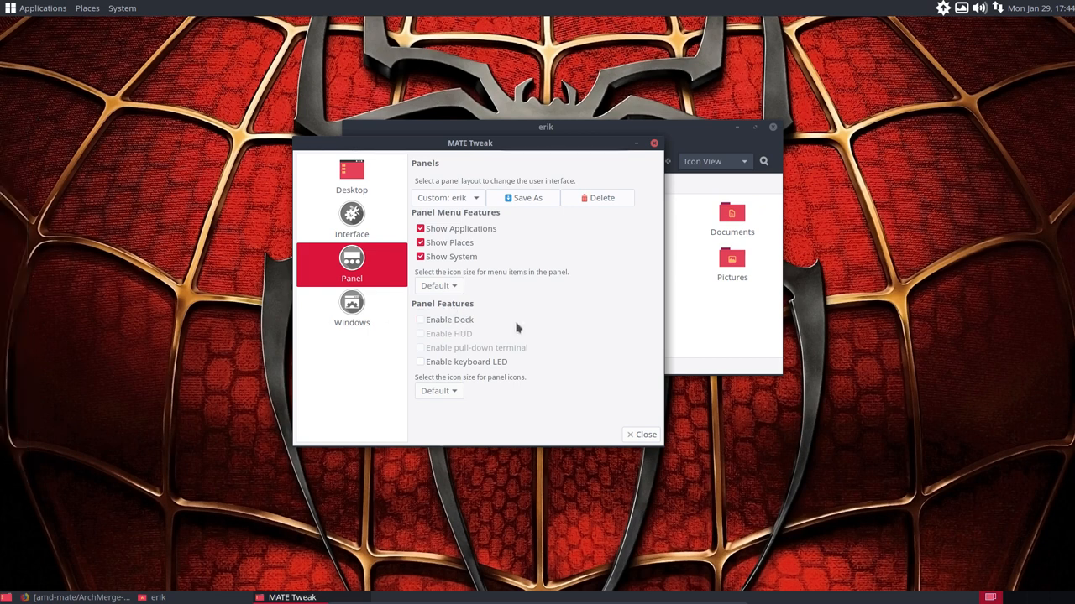